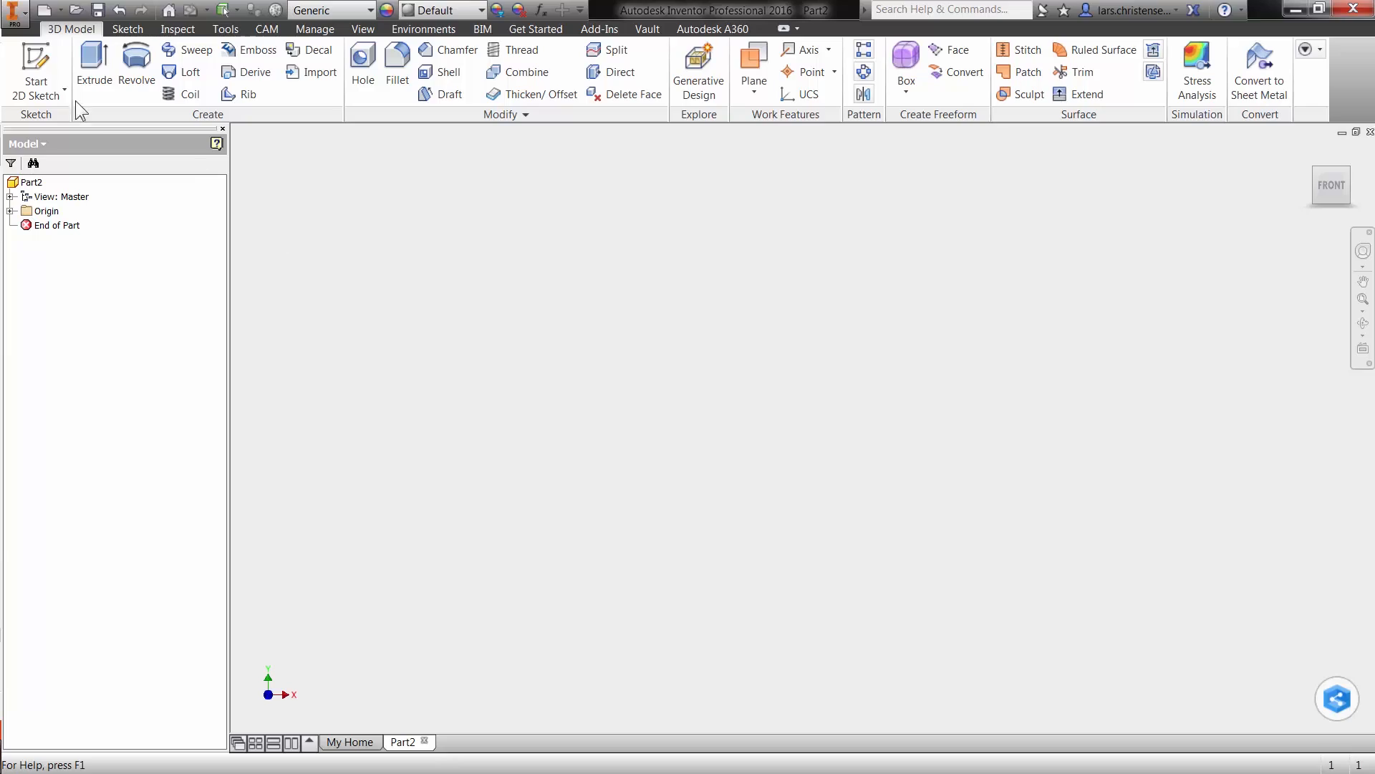
Sketch a rectangle on an origin plane and extrude it into a solid plate
left_click(36, 70)
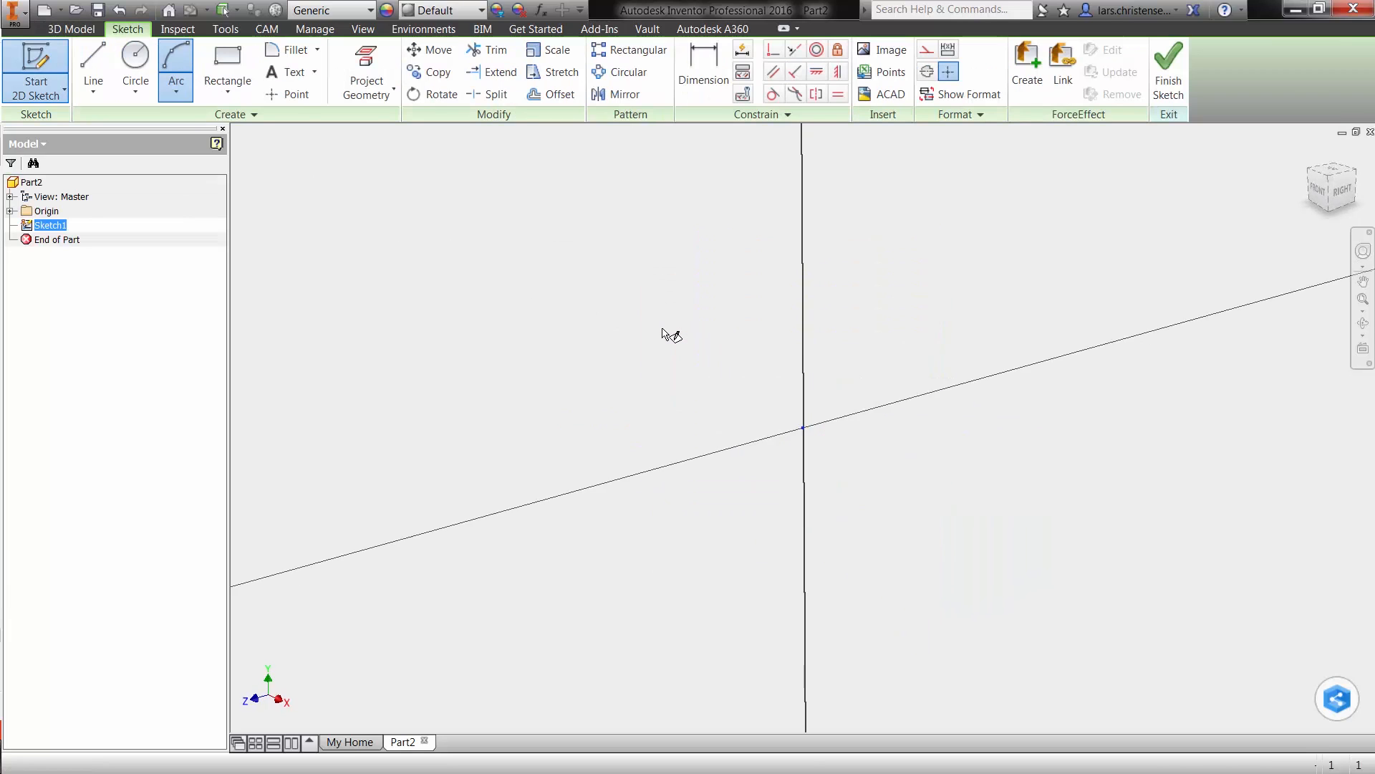
left_click(226, 66)
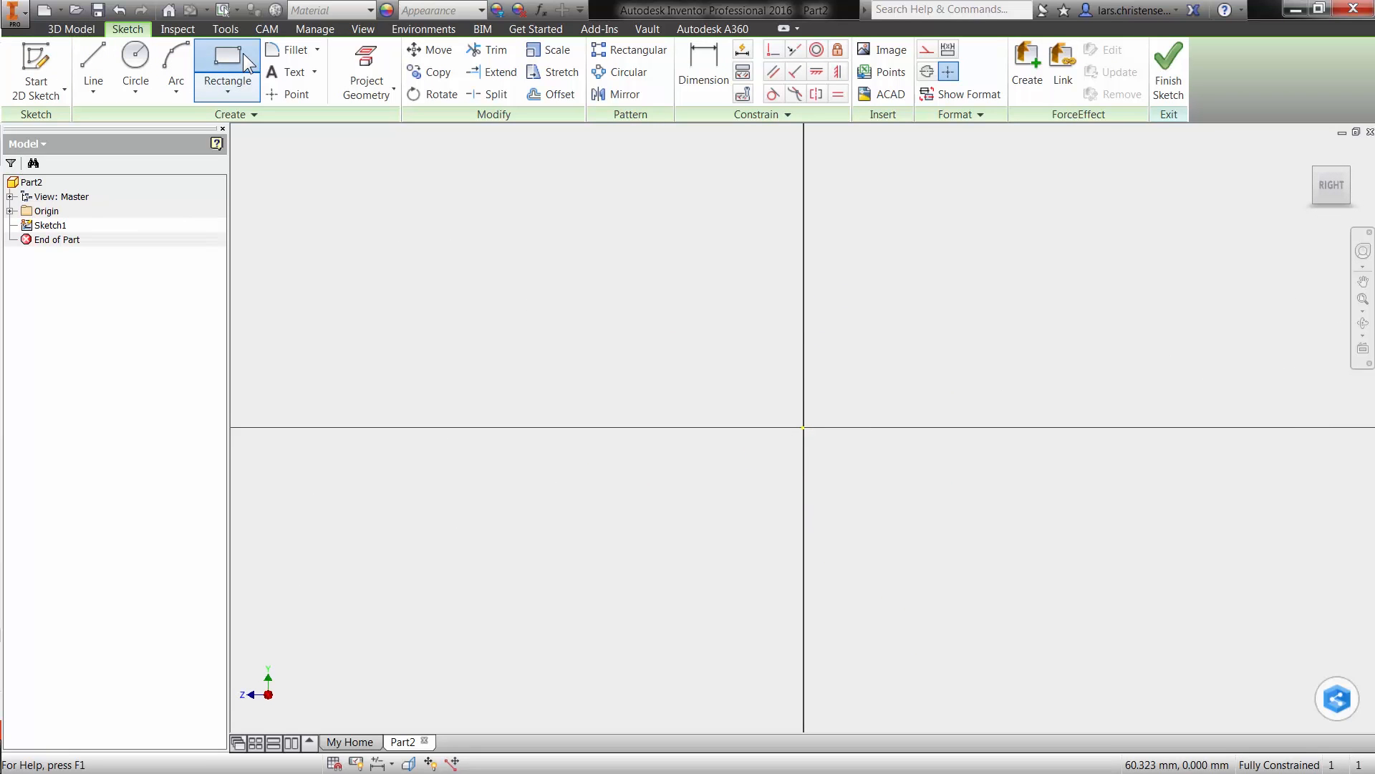
left_click(800, 425)
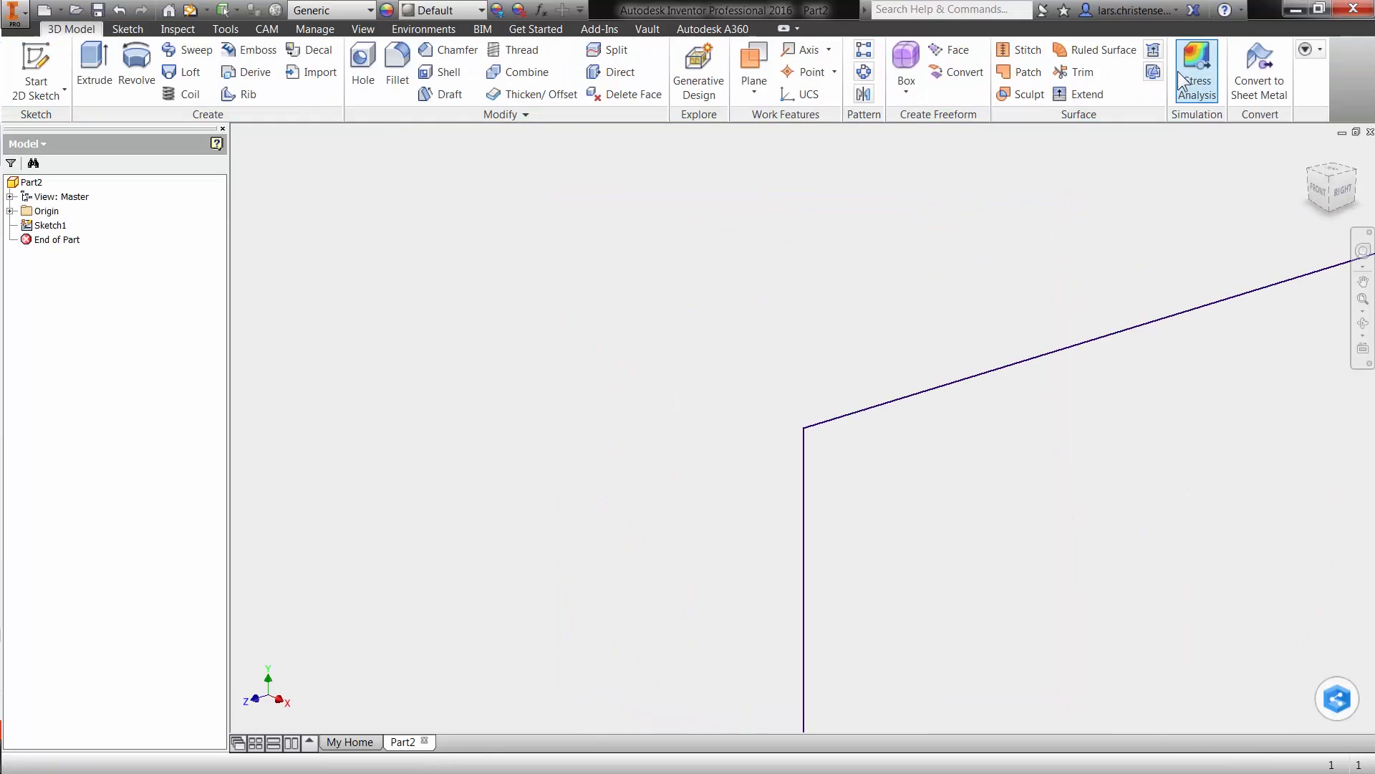
left_click(93, 66)
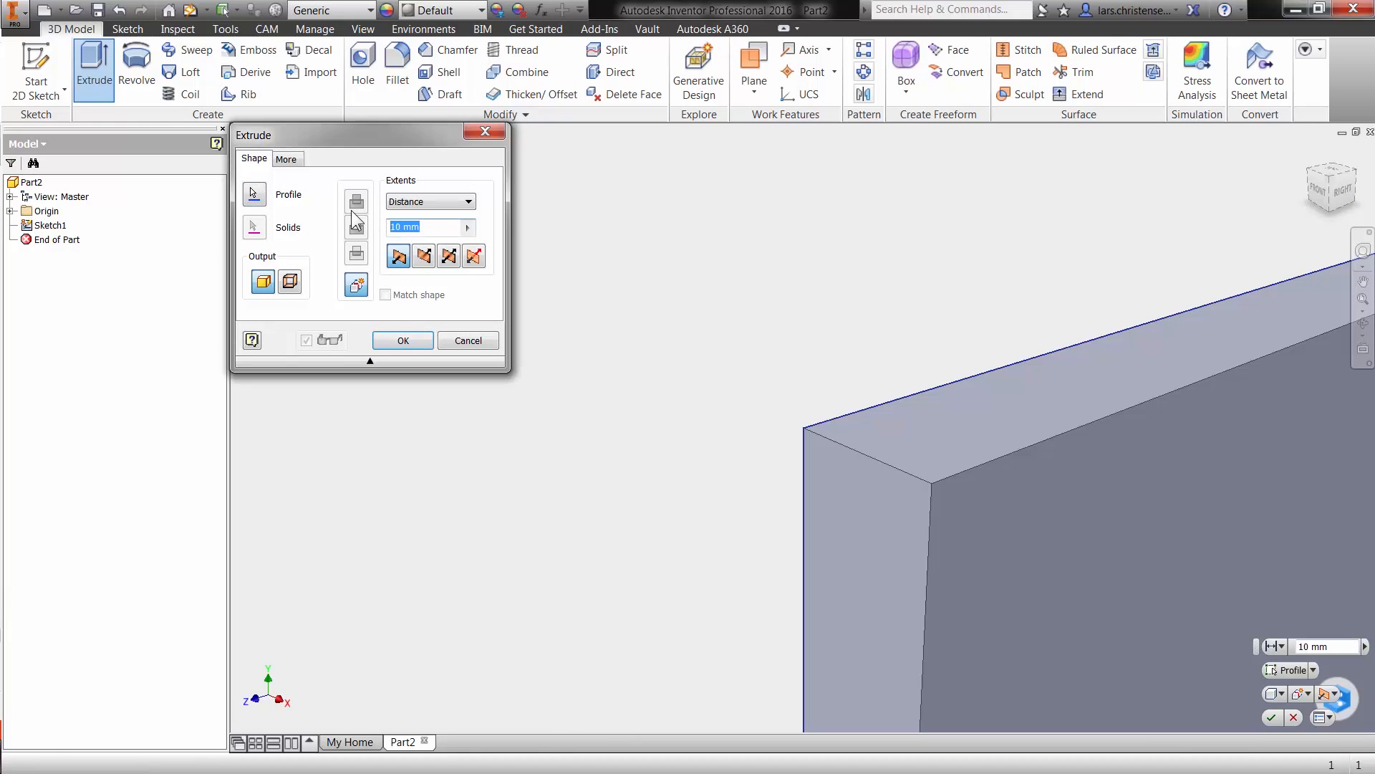
left_click(402, 340)
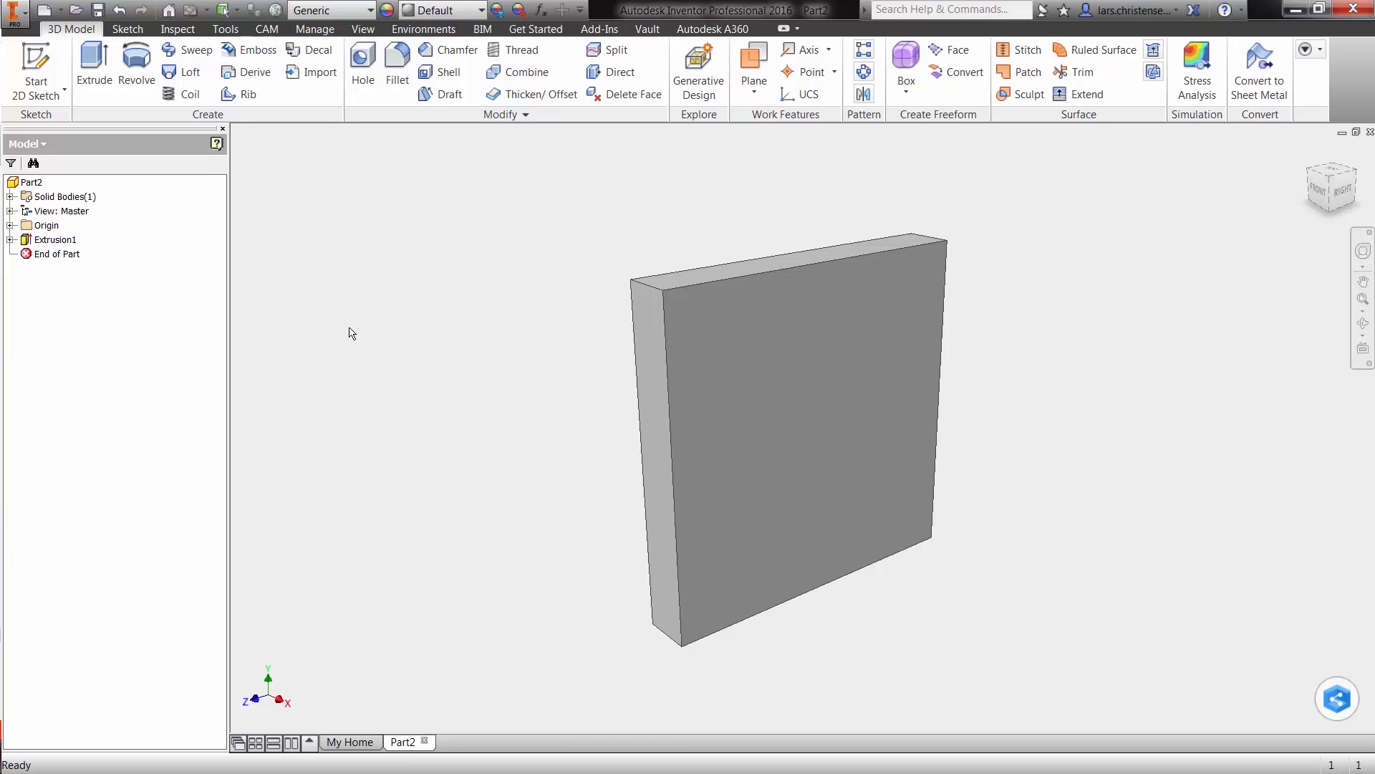
mouse_move(347, 336)
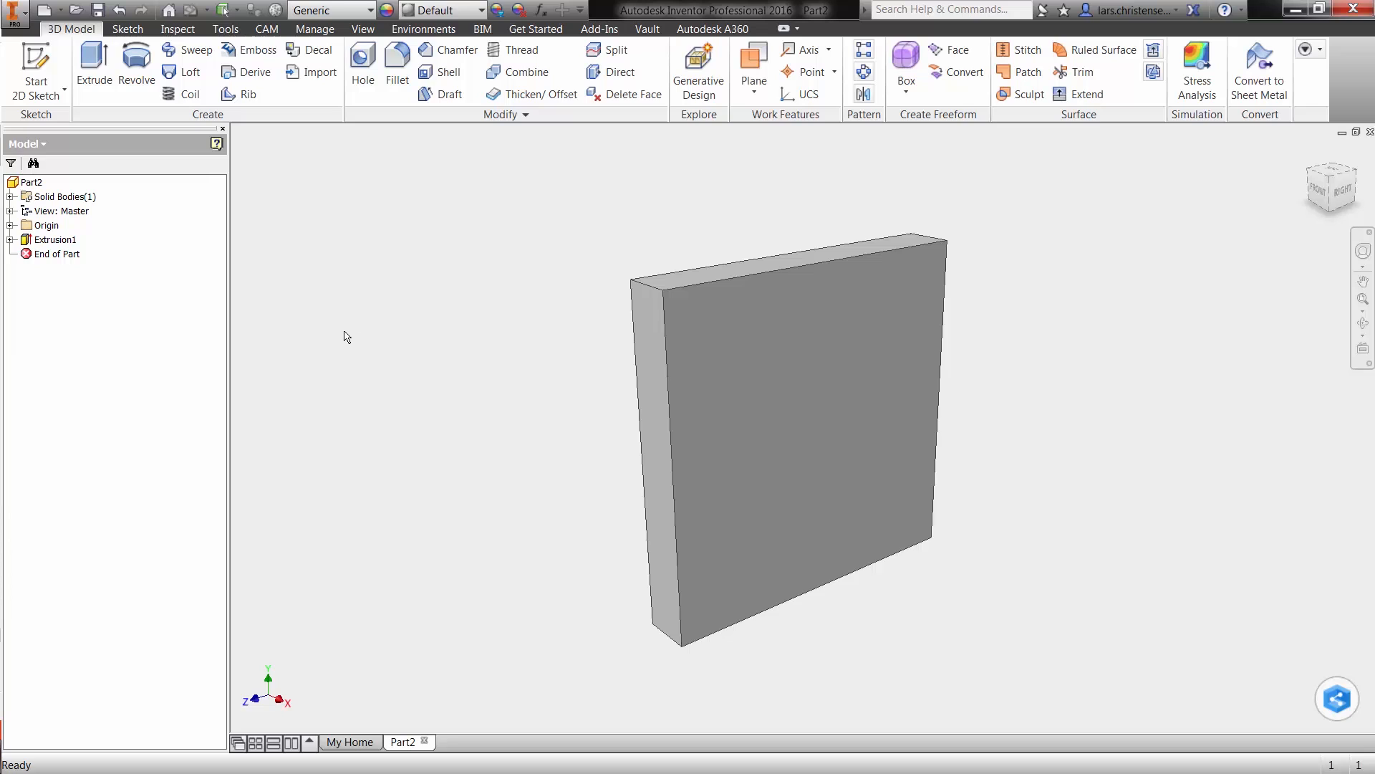
mouse_move(361, 337)
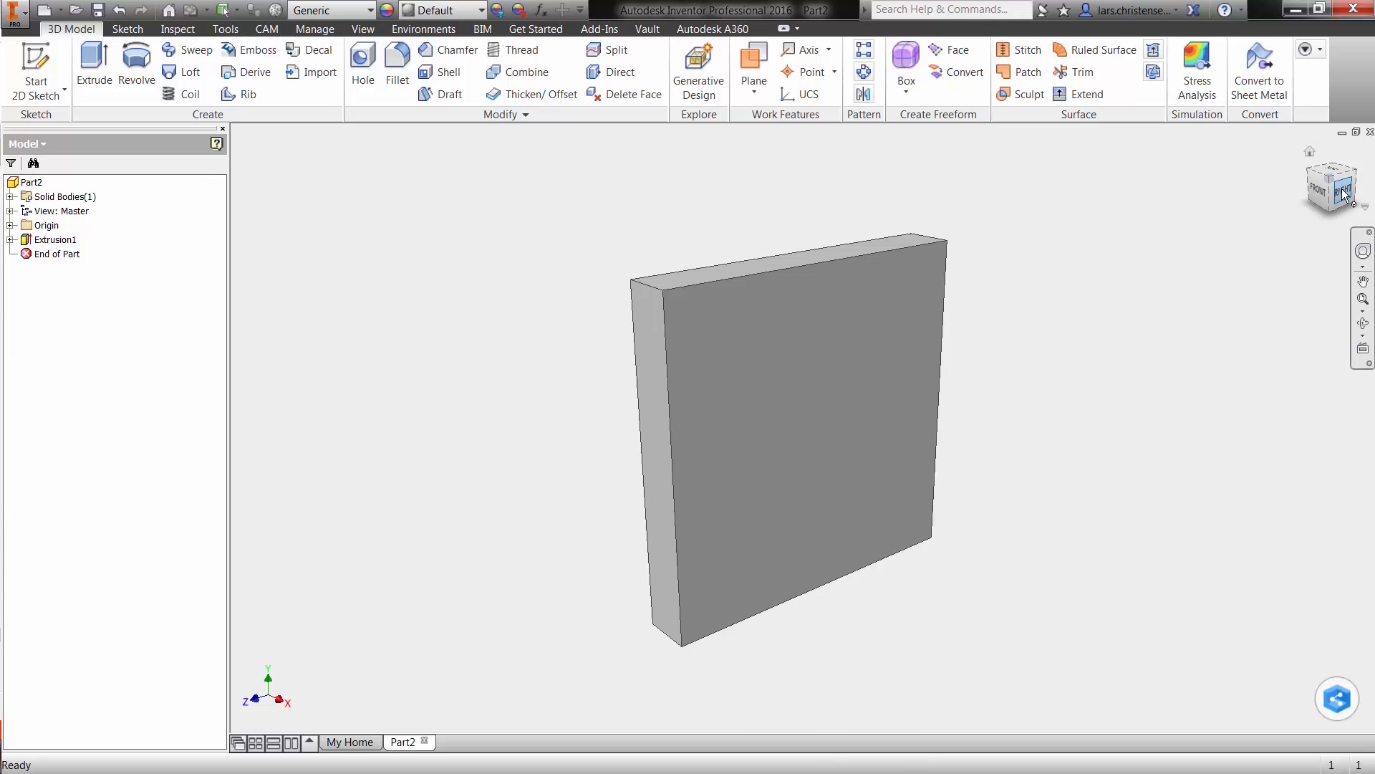
Face the plate head-on with the ViewCube and open its Set Current View options
left_click(1330, 185)
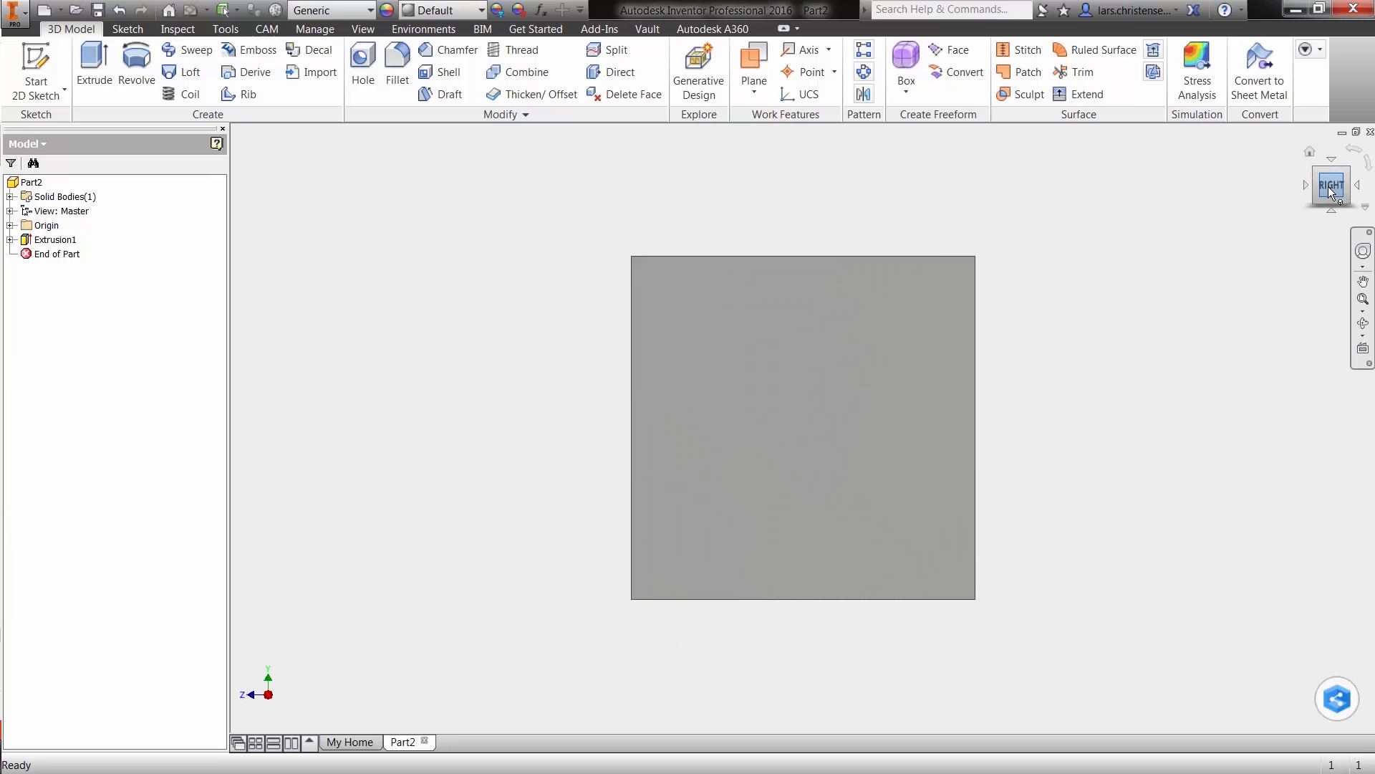
right_click(1331, 185)
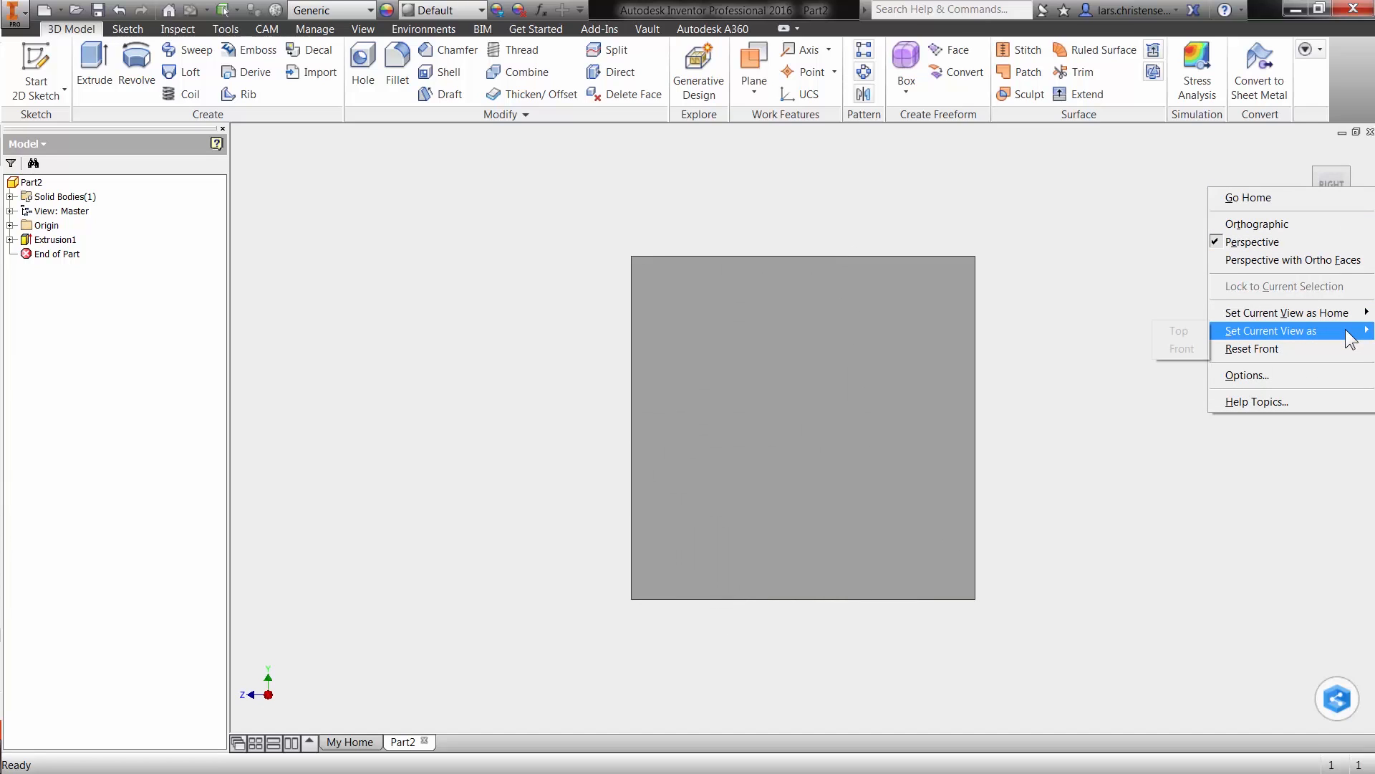
mouse_move(1269, 331)
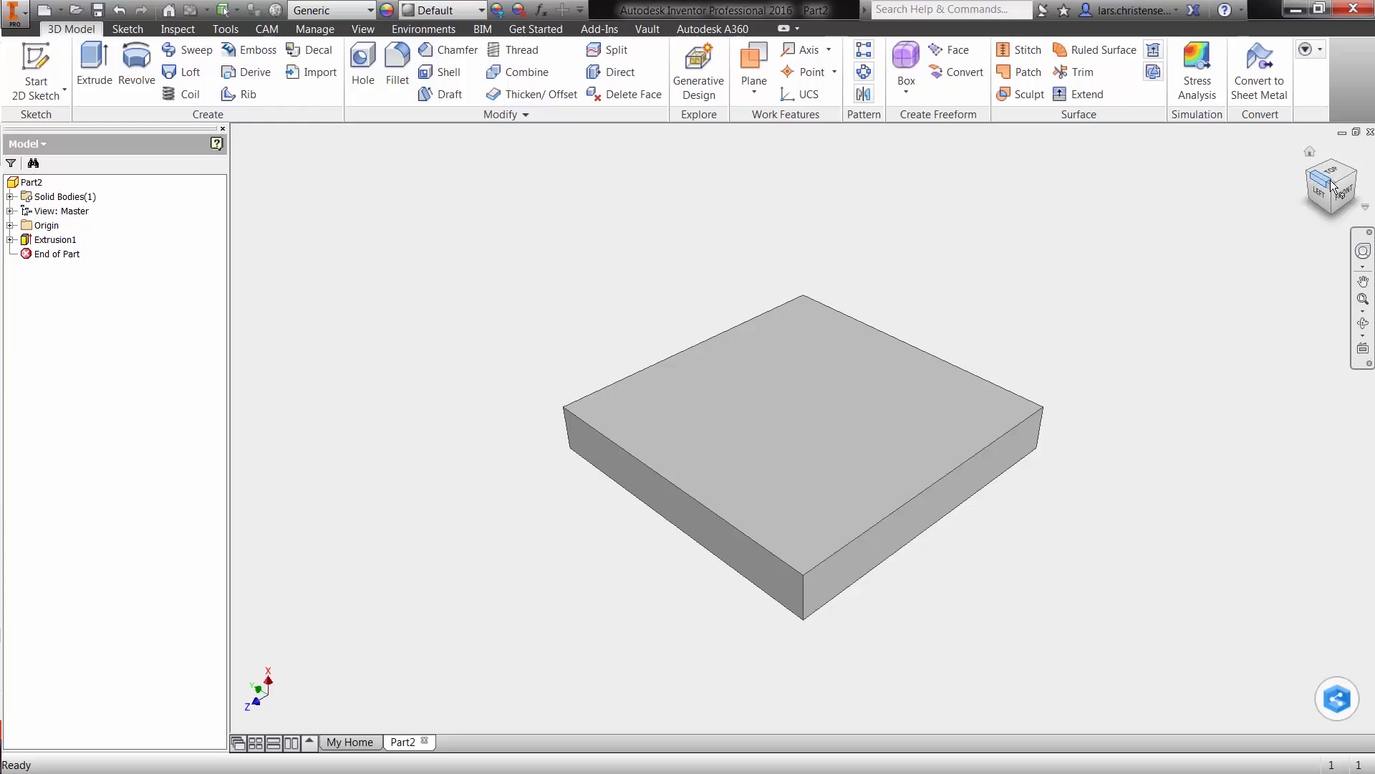
mouse_move(1186, 406)
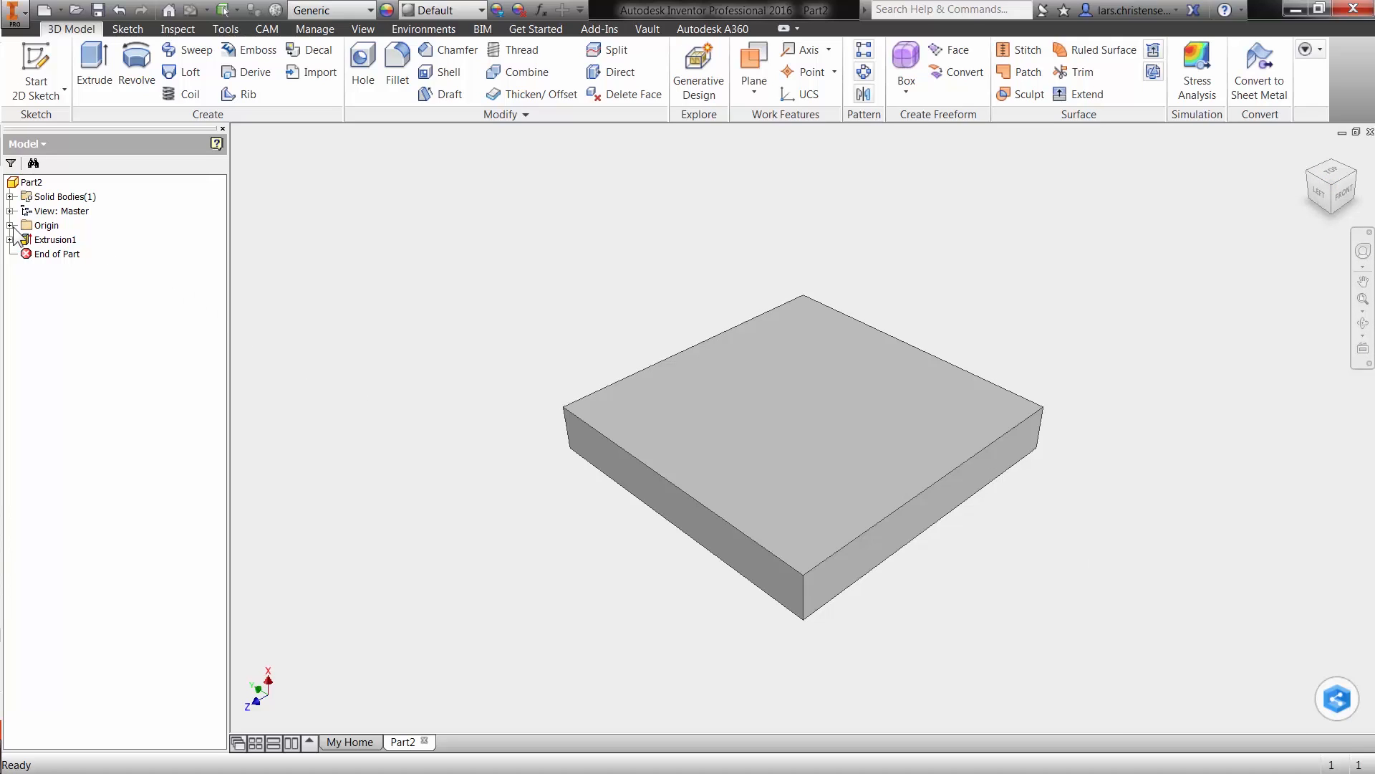
Expand Origin in the Model browser to list its planes, axes and center point
left_click(9, 226)
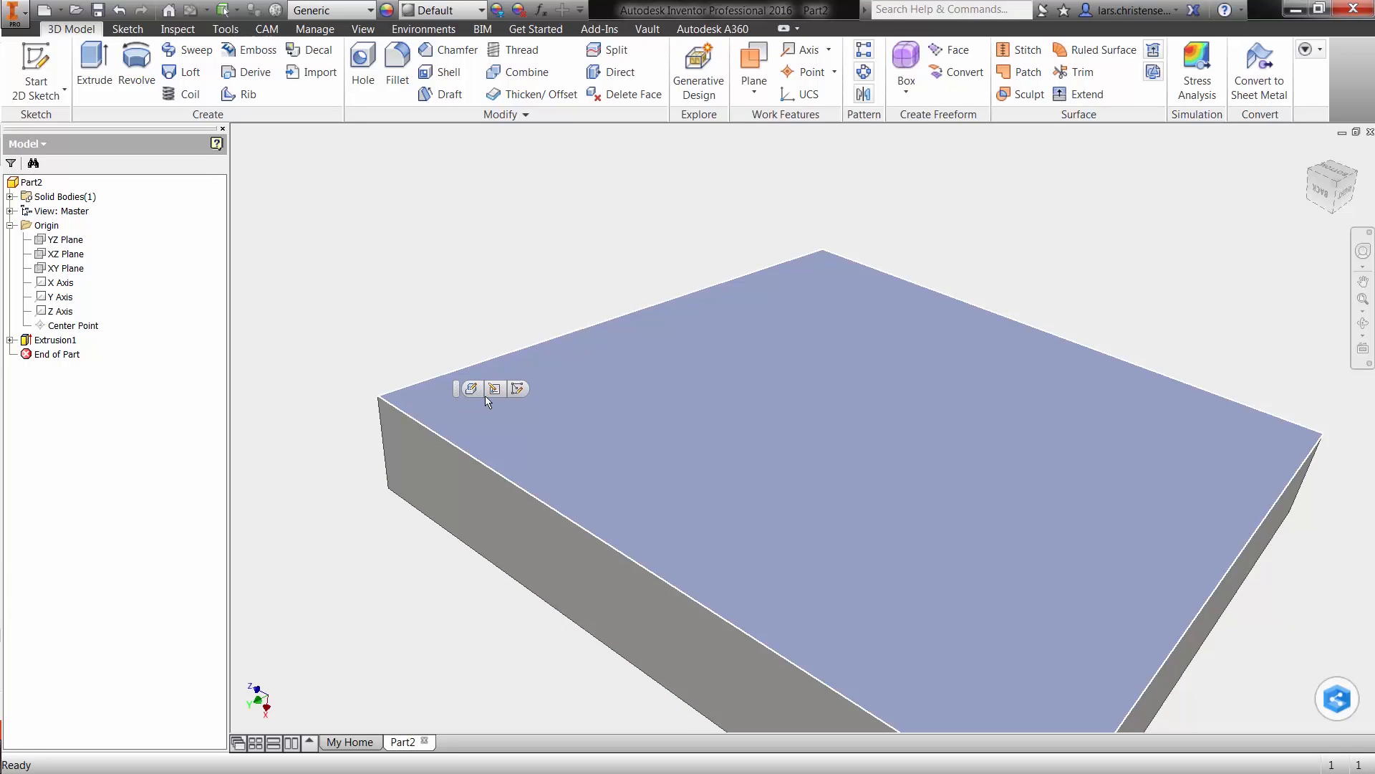
Sketch a small circle at the plate's corner on the top face and set its line color to red
left_click(471, 388)
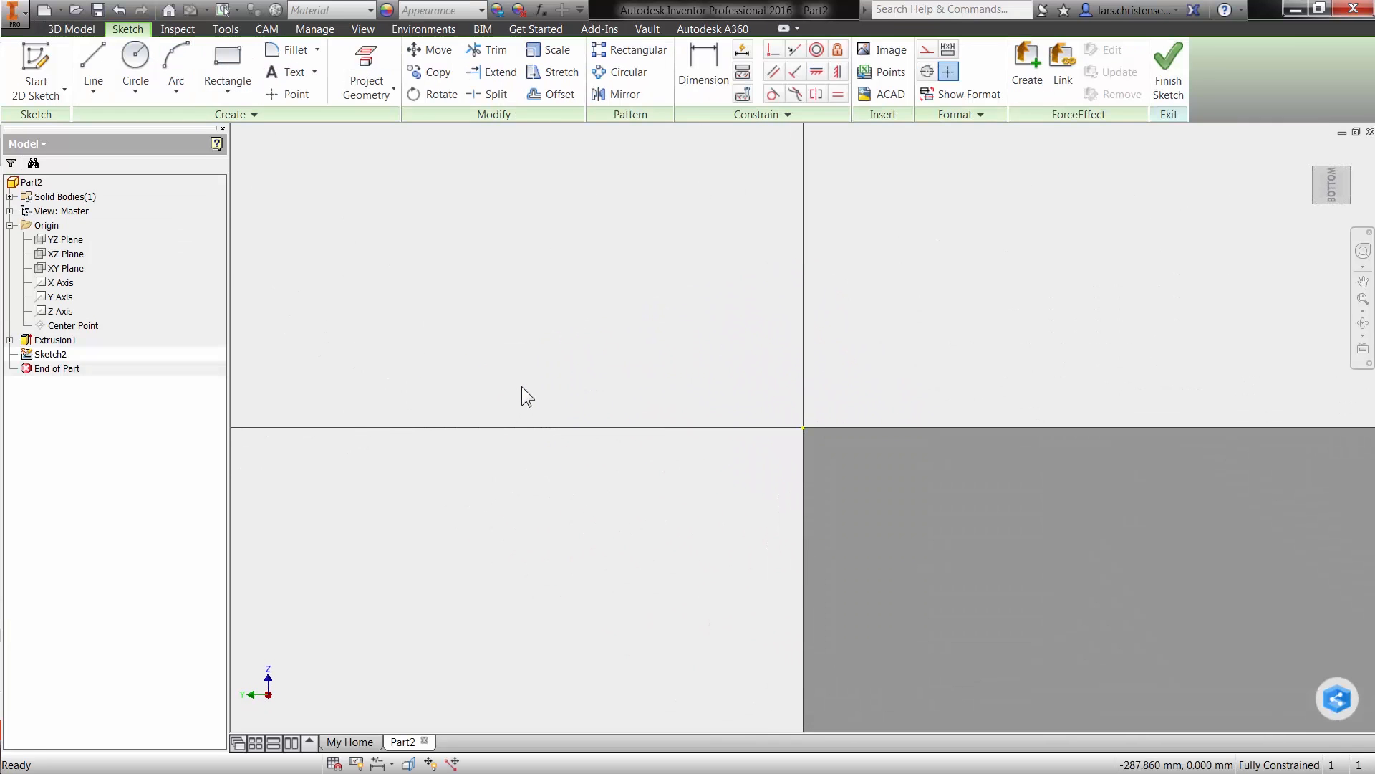
left_click(134, 66)
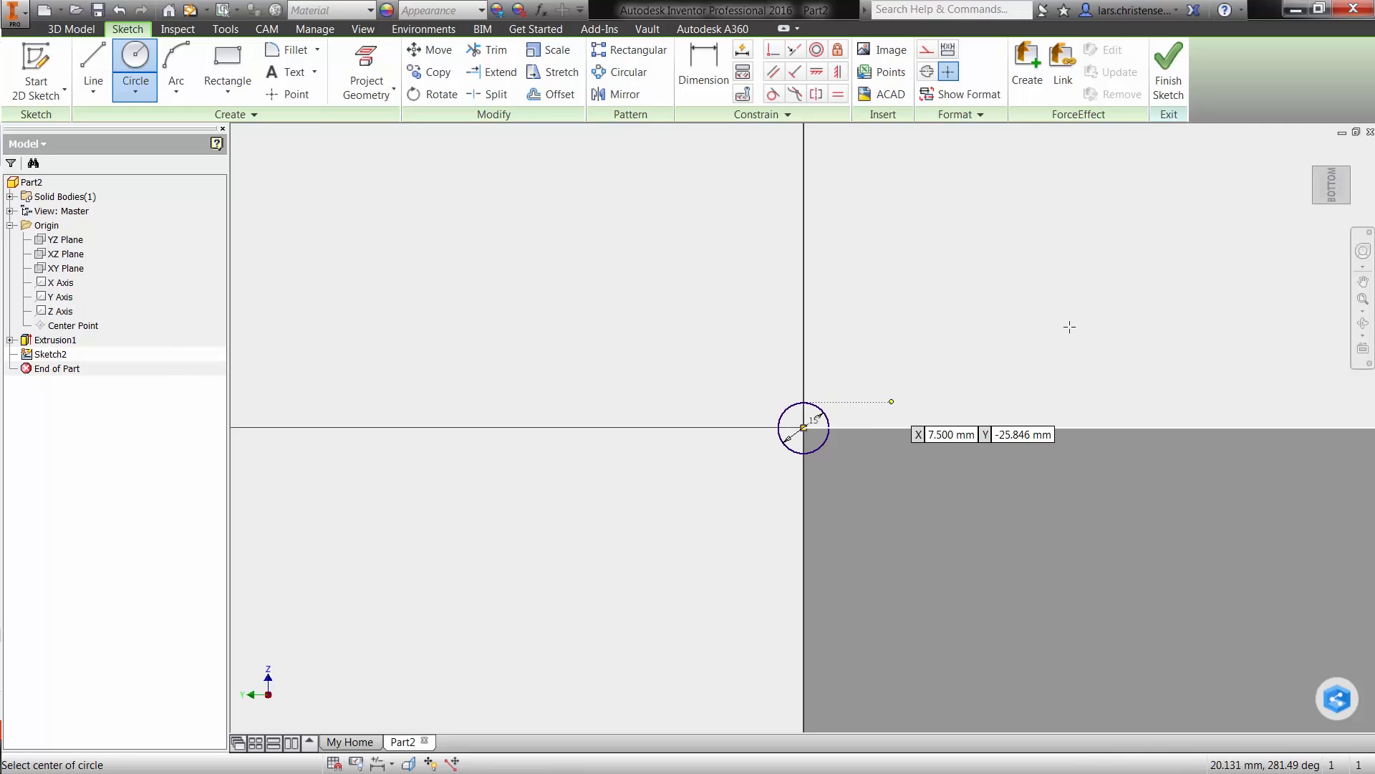
right_click(368, 395)
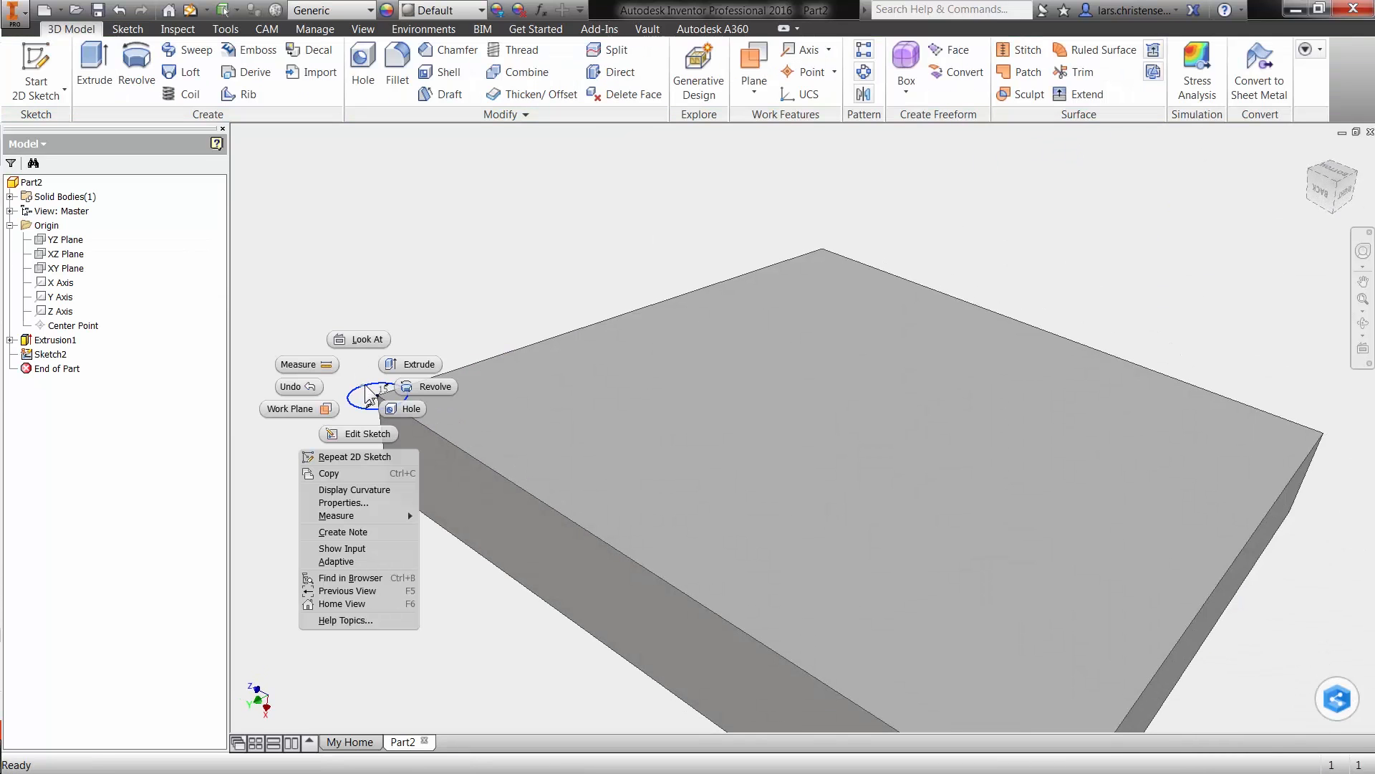
left_click(343, 503)
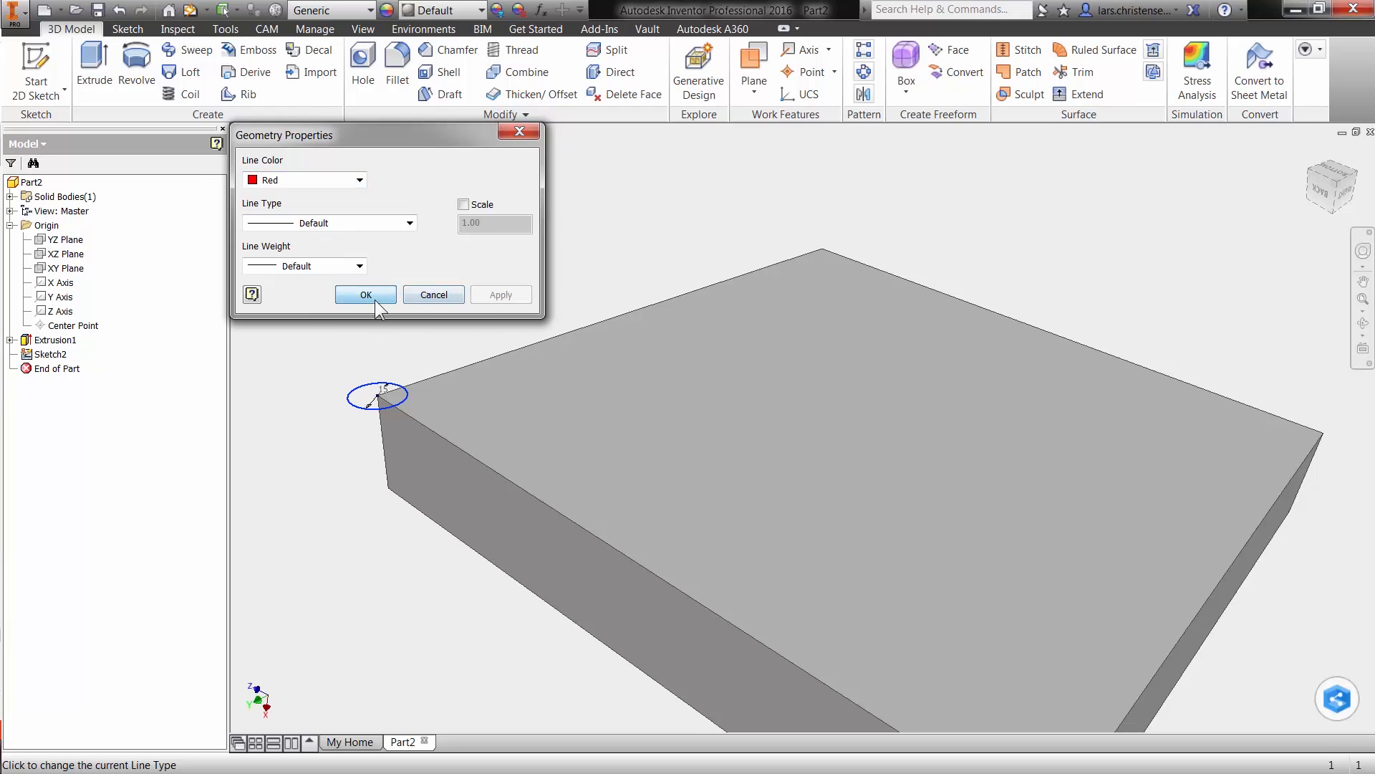
left_click(366, 294)
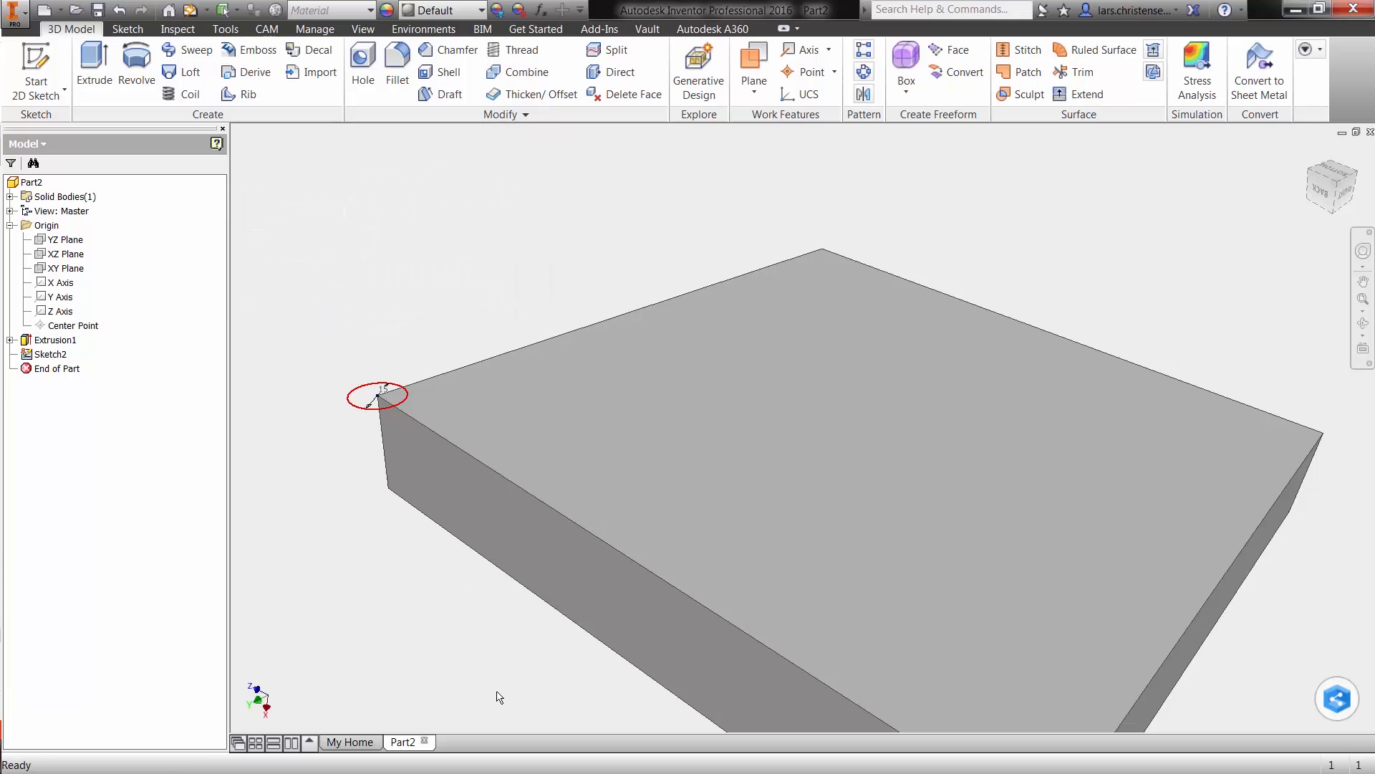
left_click(328, 9)
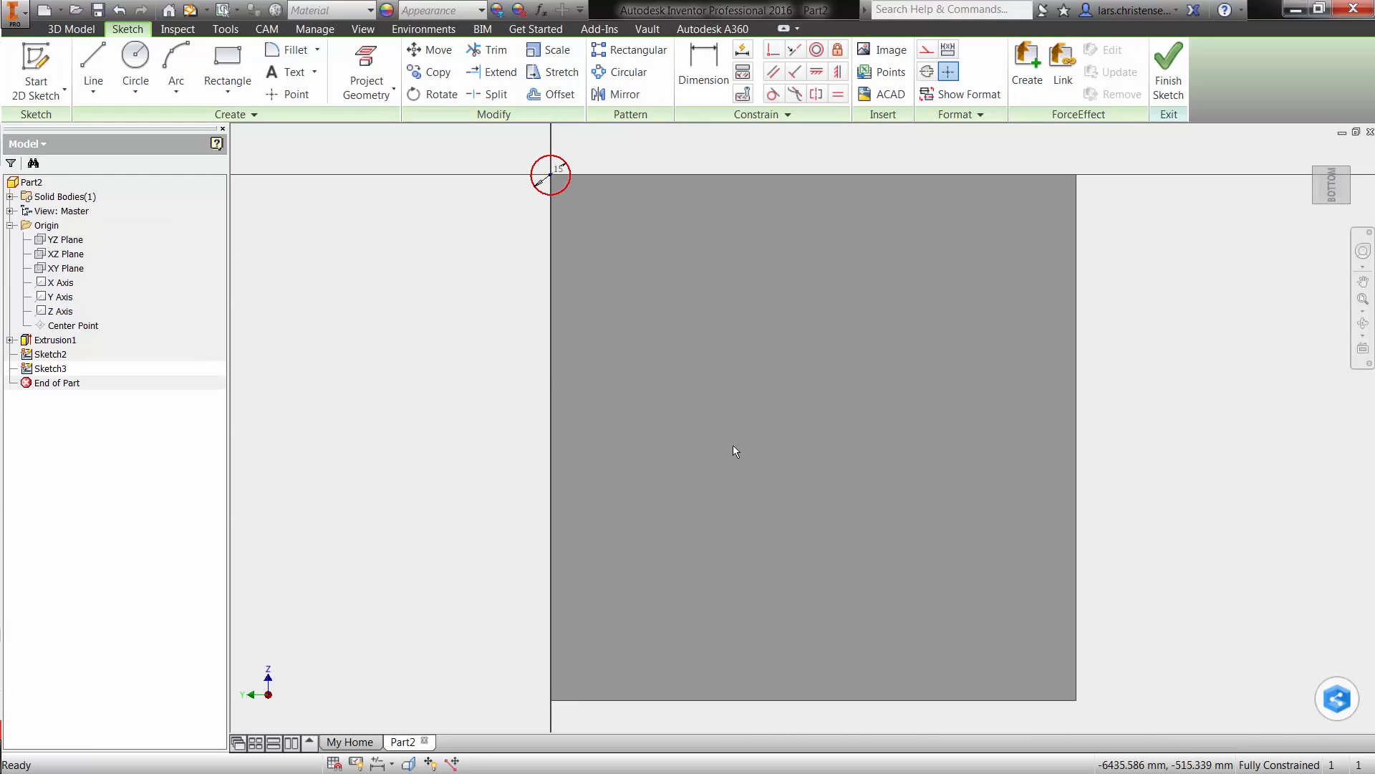
Sketch a larger circle on the plate and extrude-cut it into a centre through-hole
left_click(135, 66)
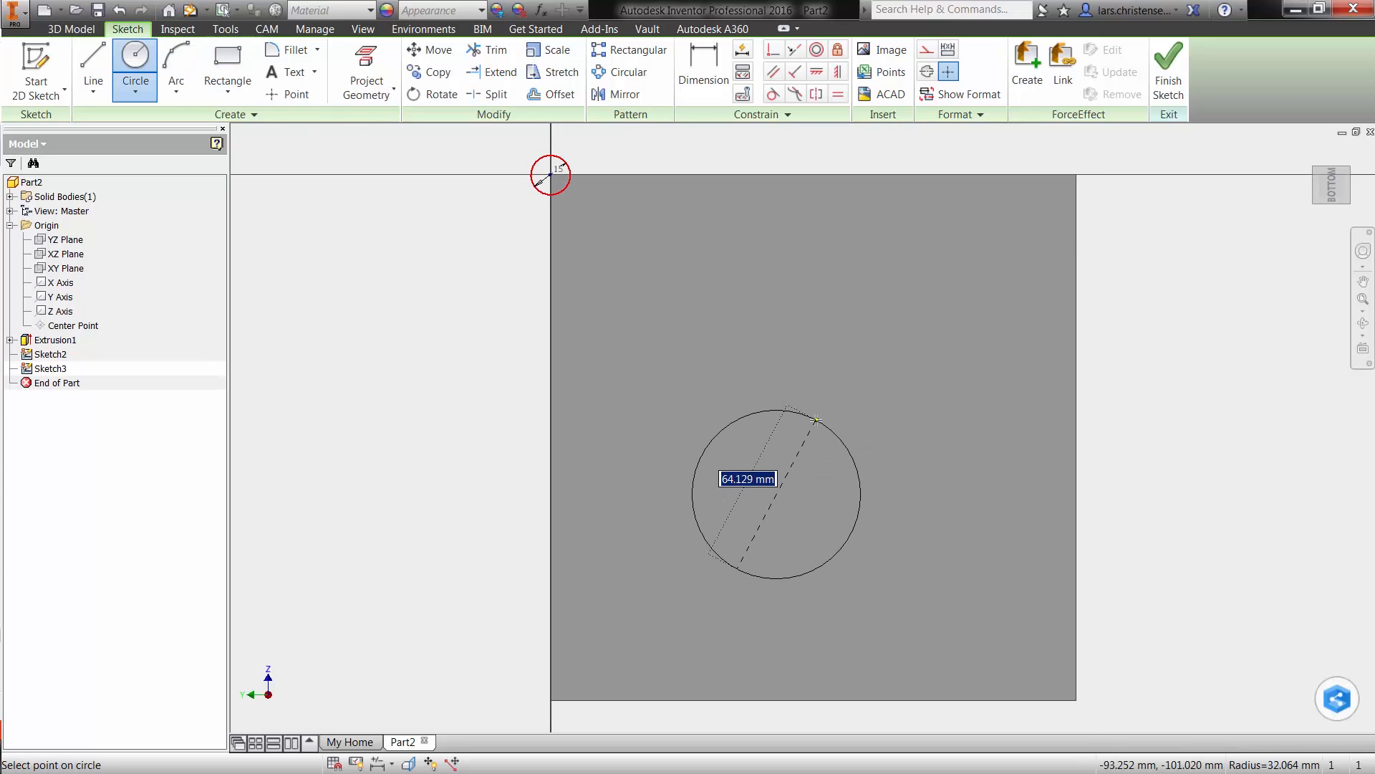
left_click(703, 78)
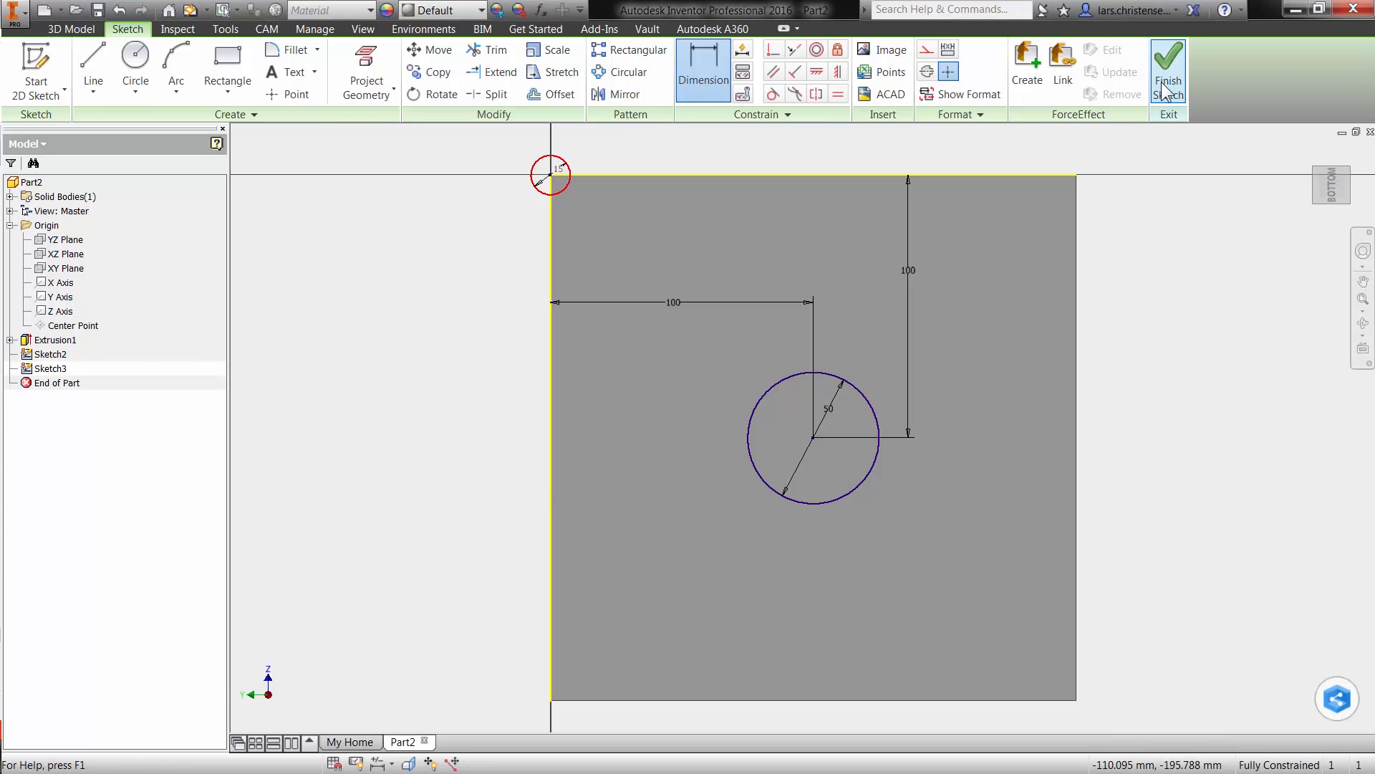
left_click(1168, 65)
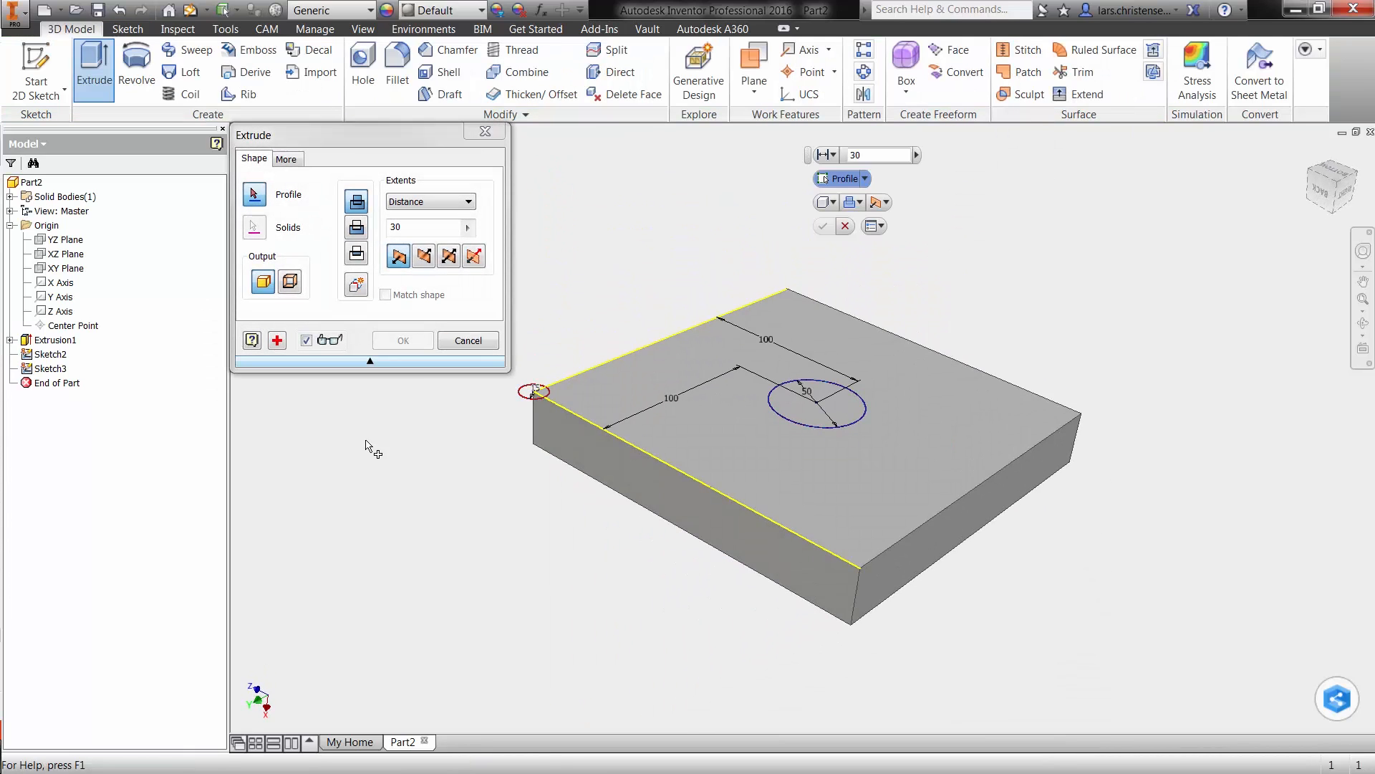
left_click(904, 226)
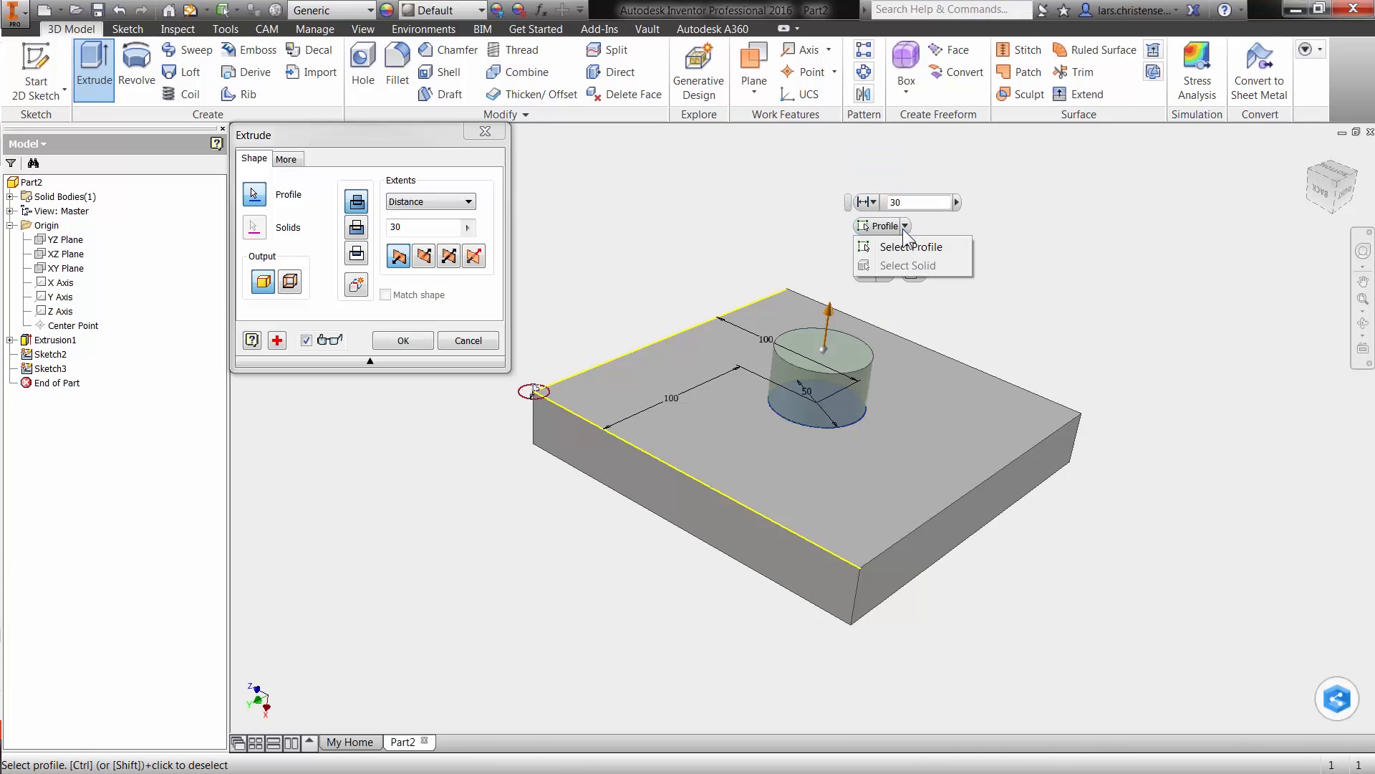
left_click(429, 201)
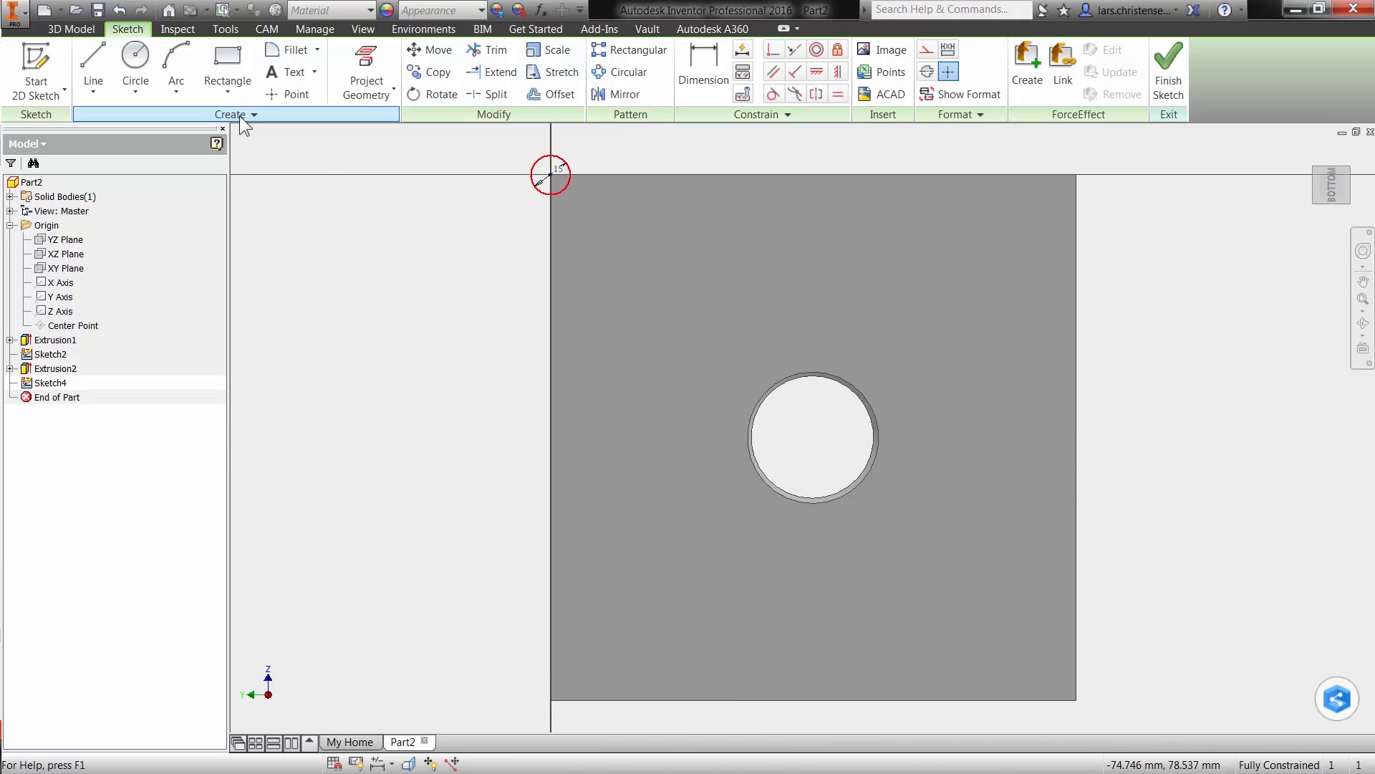
Draw a 180 by 180 rectangle dimensioned 20 from the plate edges and finish the sketch
left_click(226, 66)
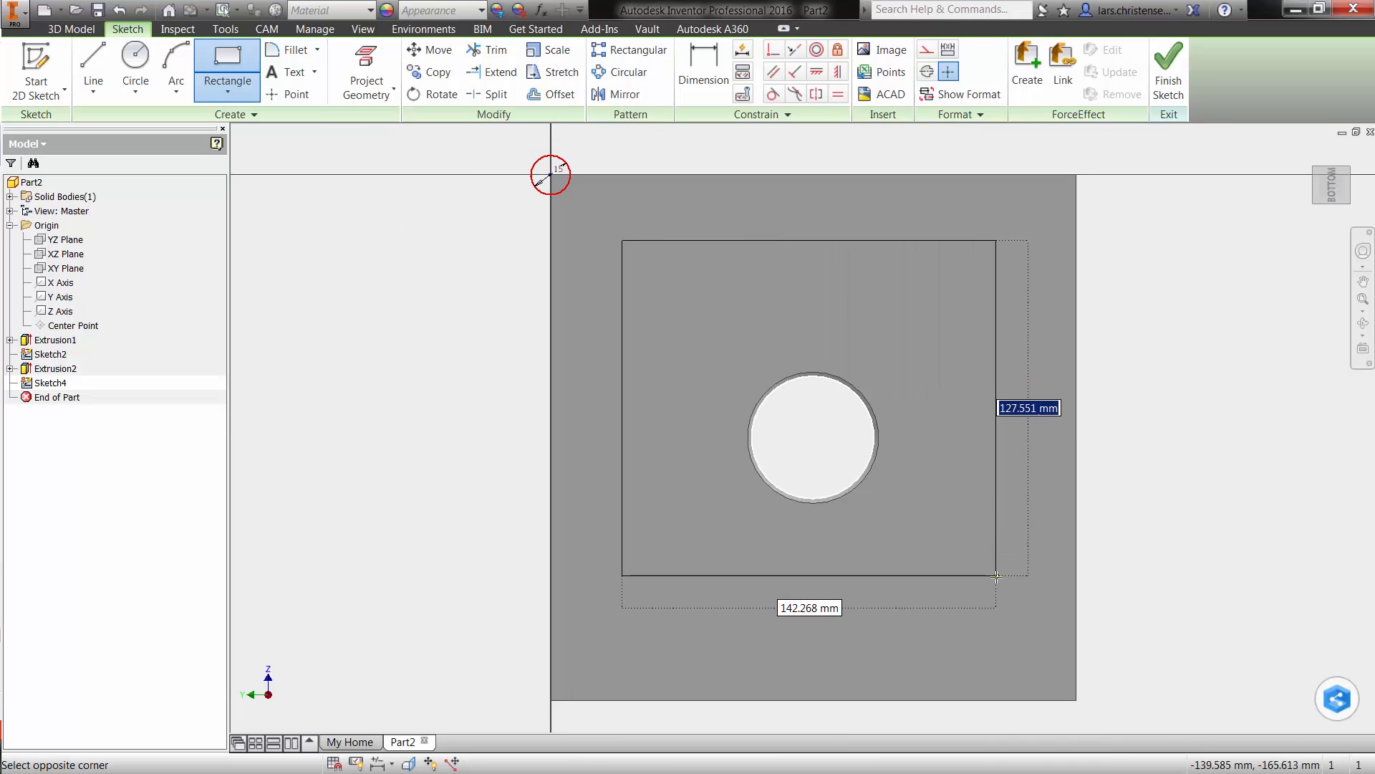
left_click(703, 66)
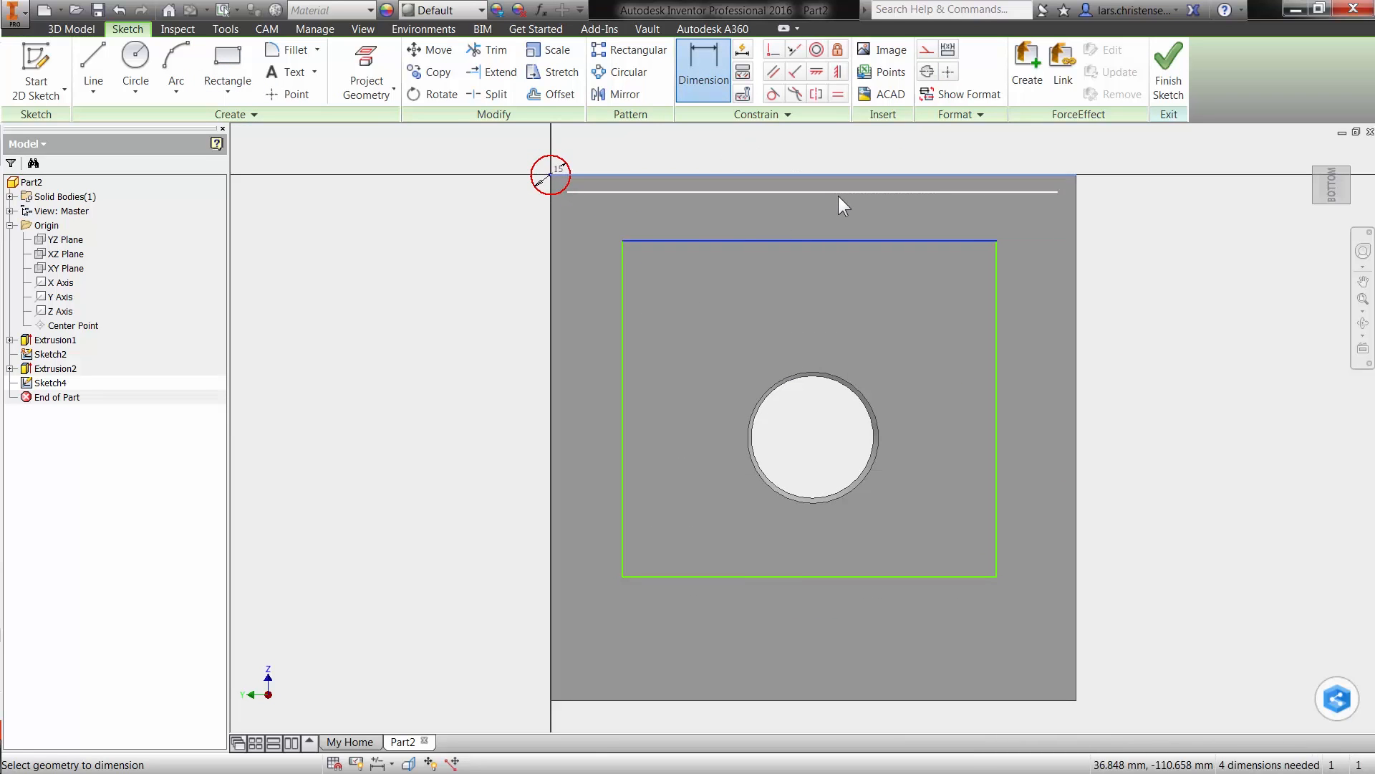
left_click(832, 202)
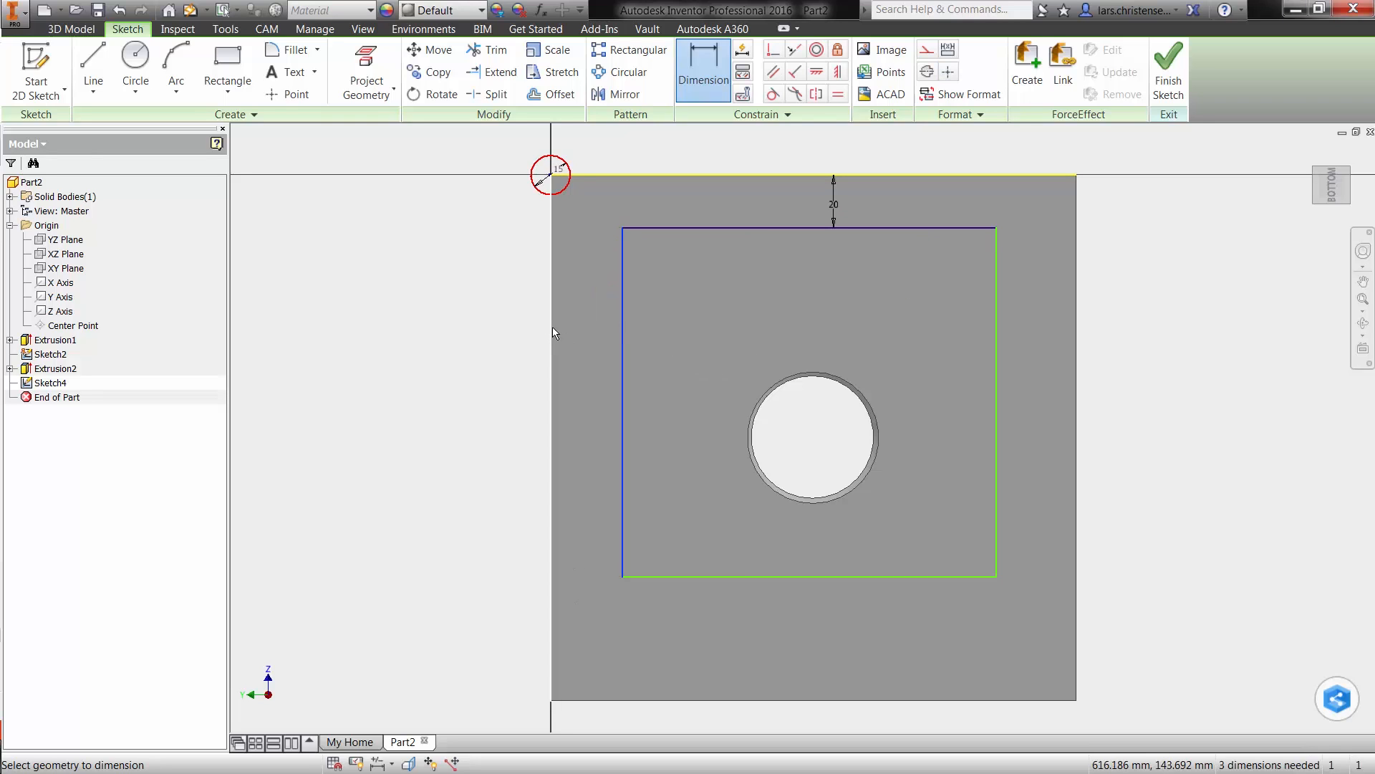
left_click(578, 215)
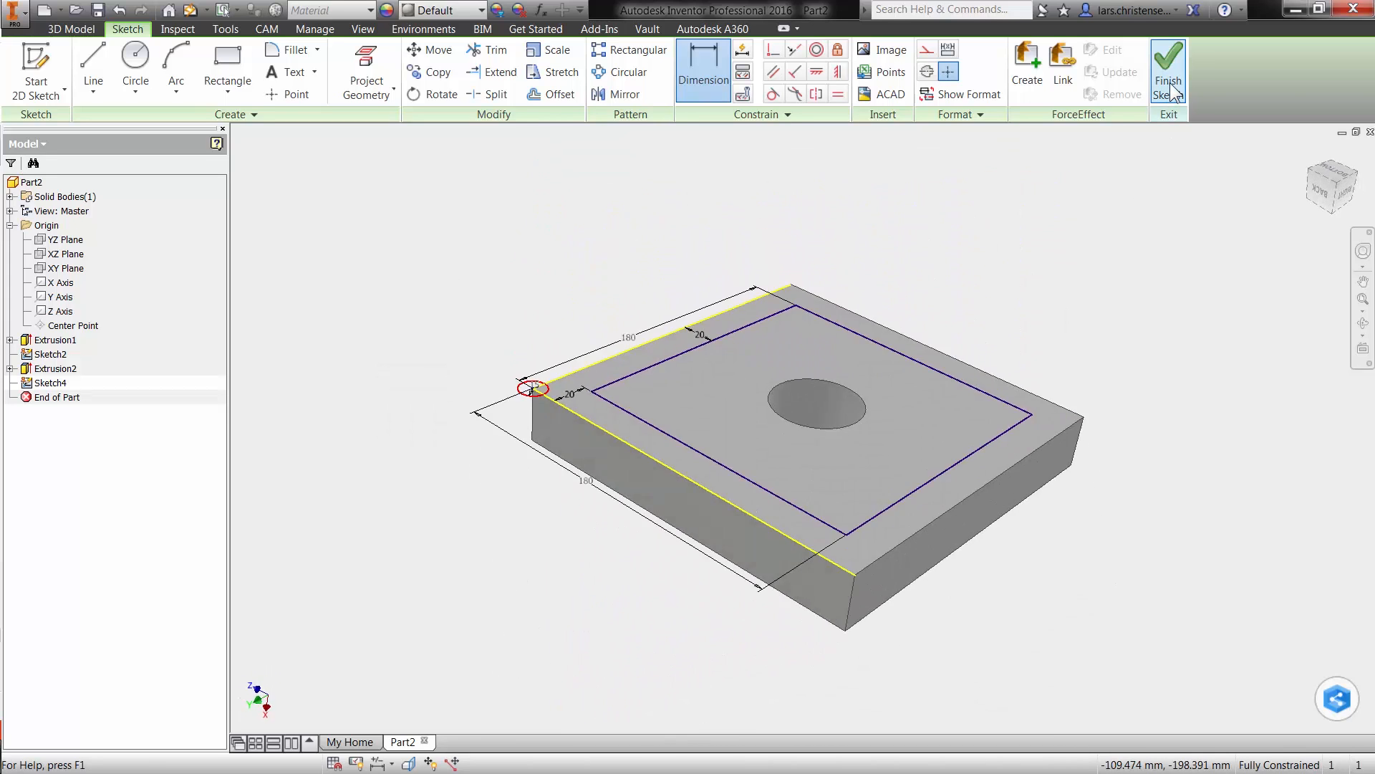
left_click(1168, 70)
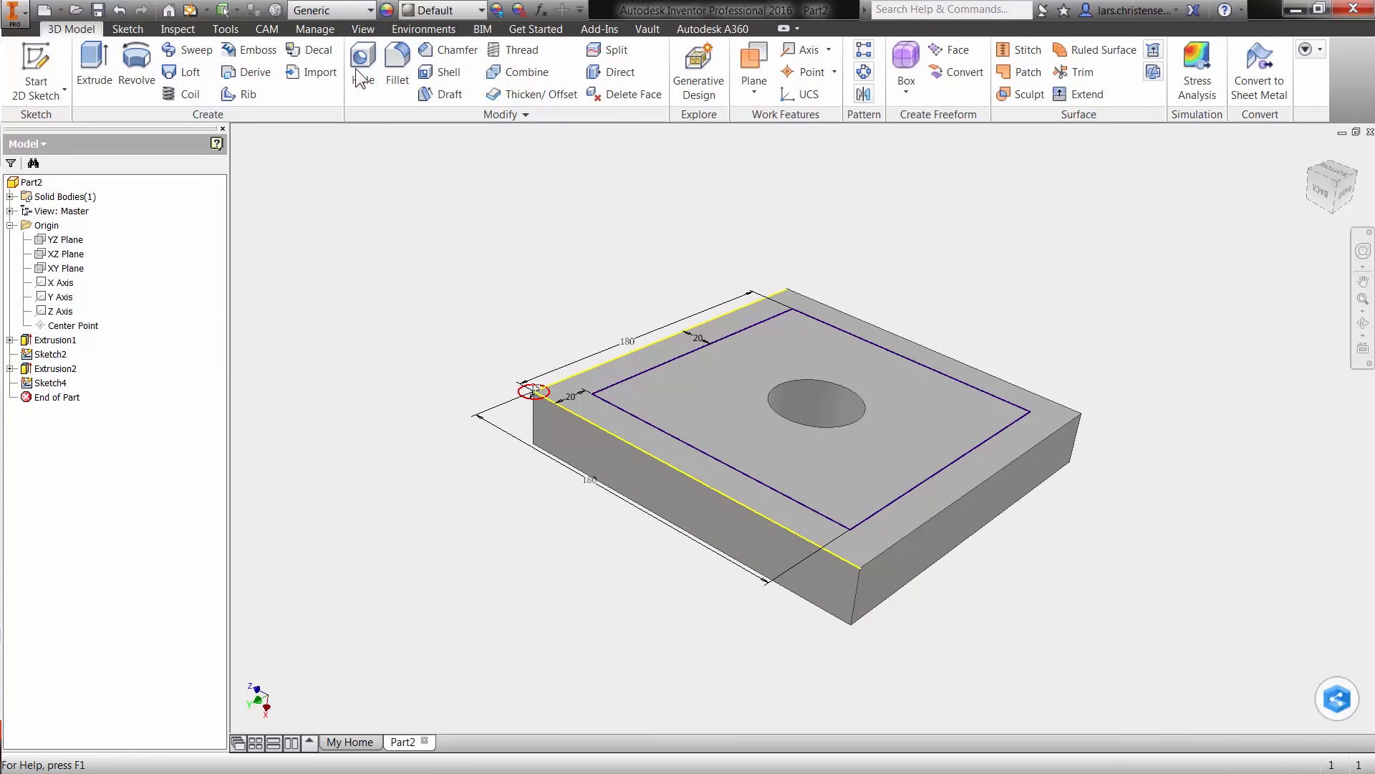
Add Through All holes at the four corners of the square
left_click(361, 65)
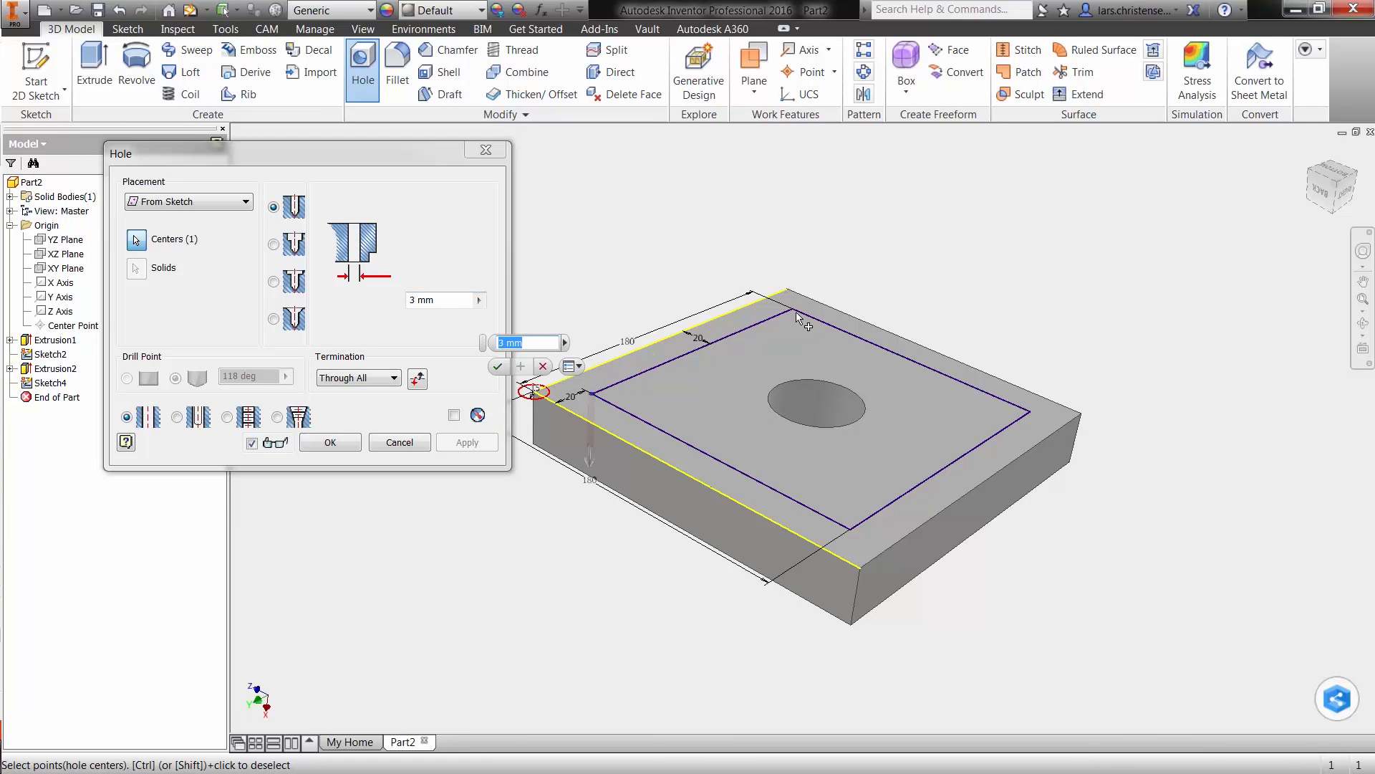
left_click(855, 560)
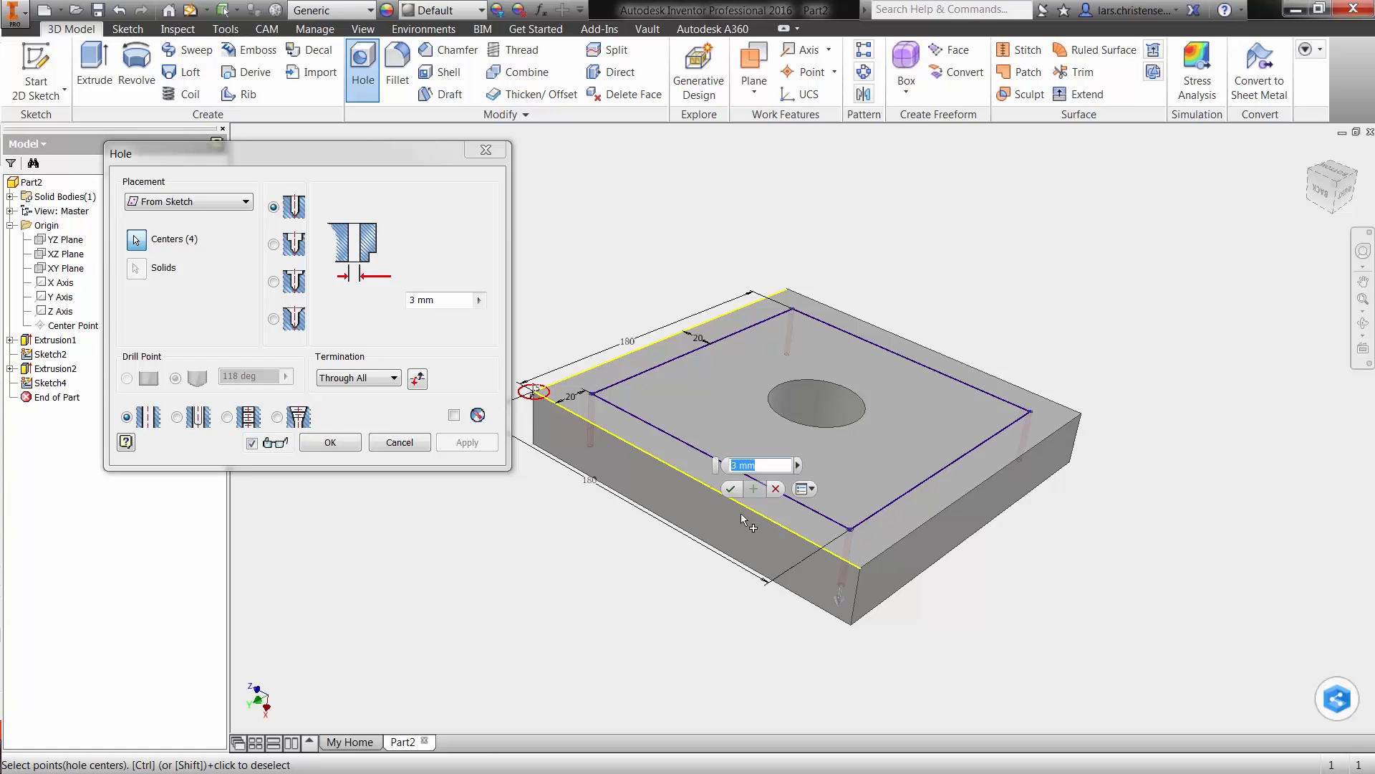
left_click(329, 441)
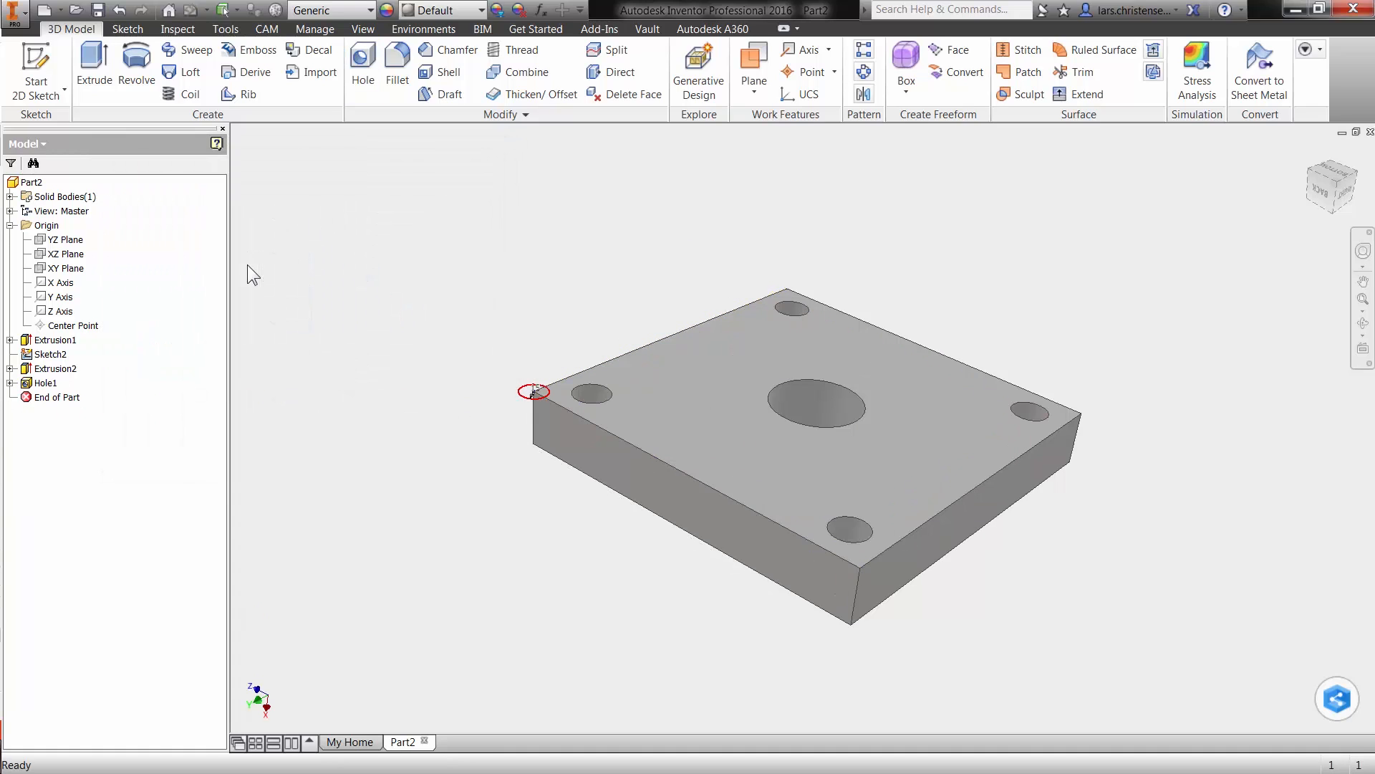
Expand the Hole1 feature in the browser and view the plate from below
left_click(43, 383)
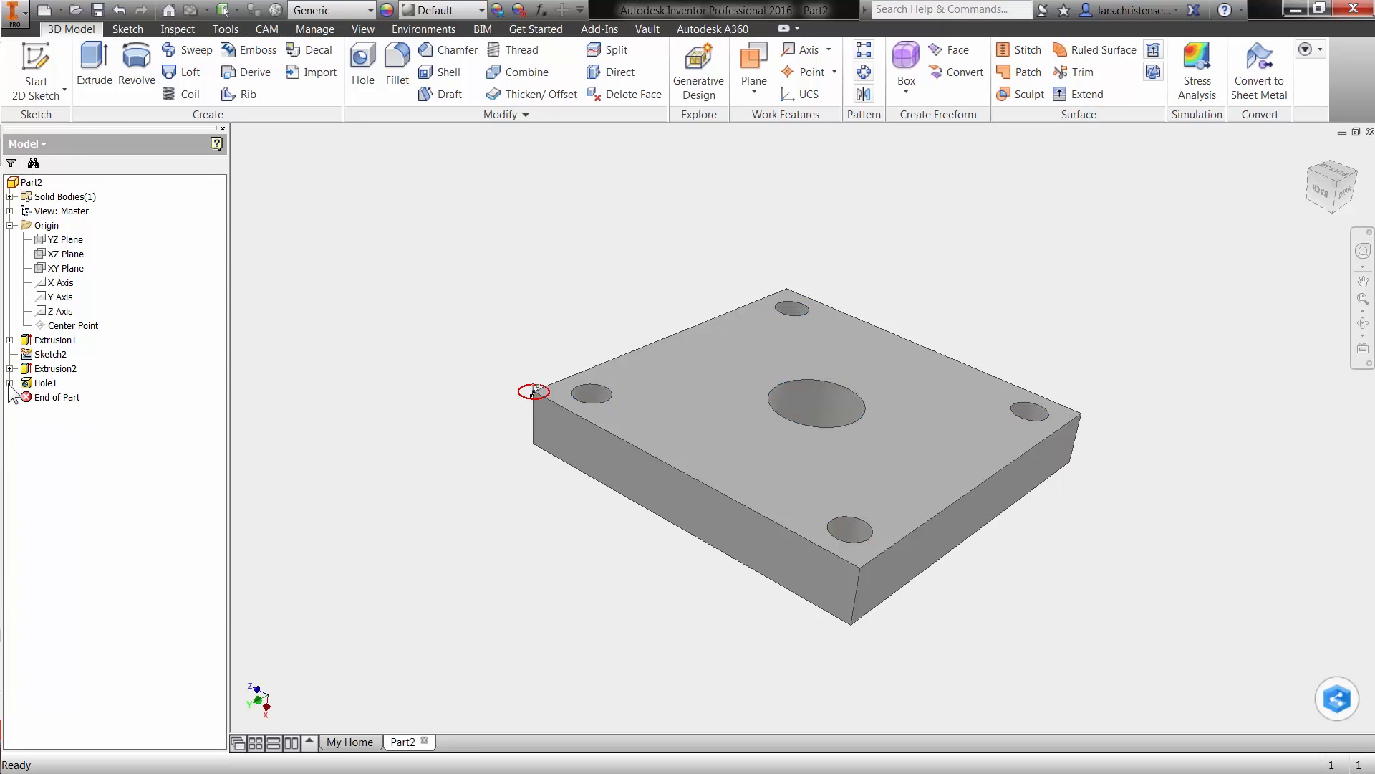
left_click(62, 396)
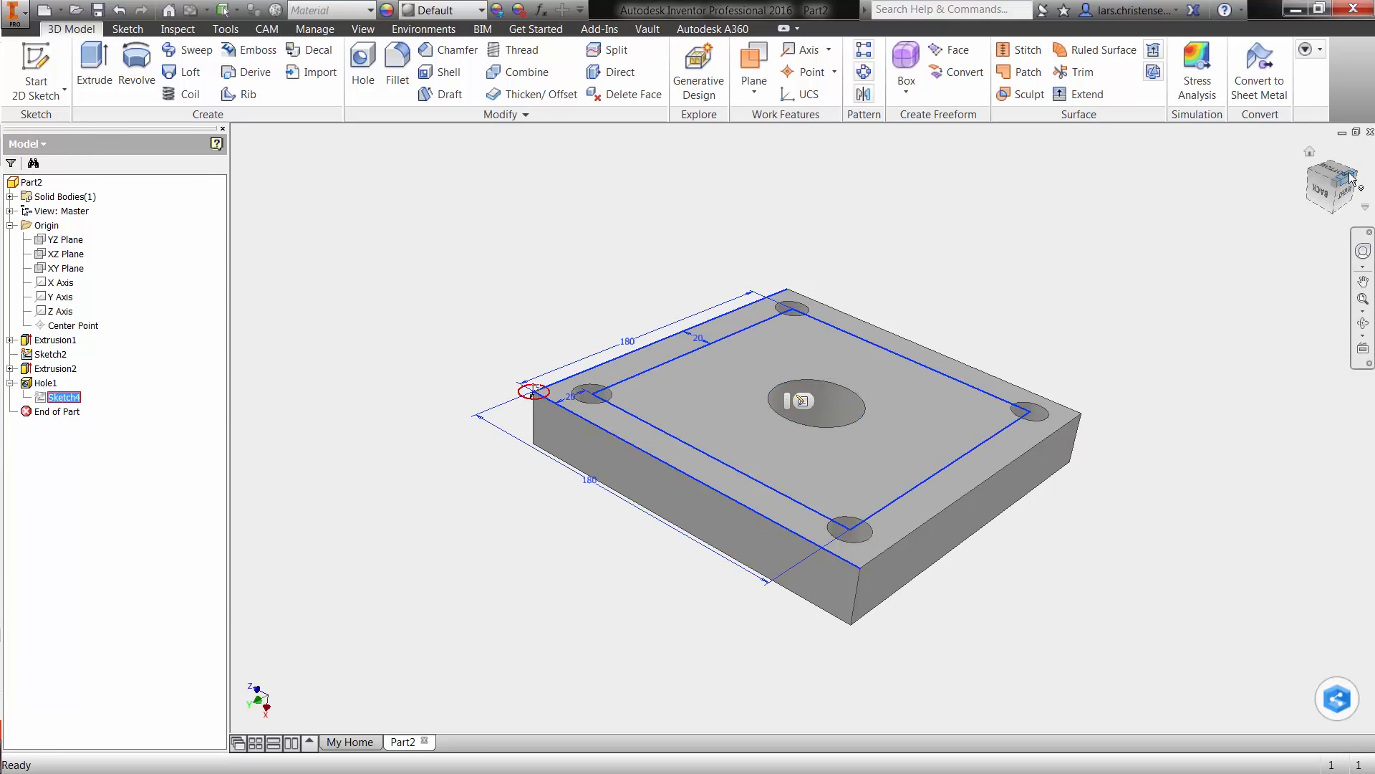
left_click(1331, 184)
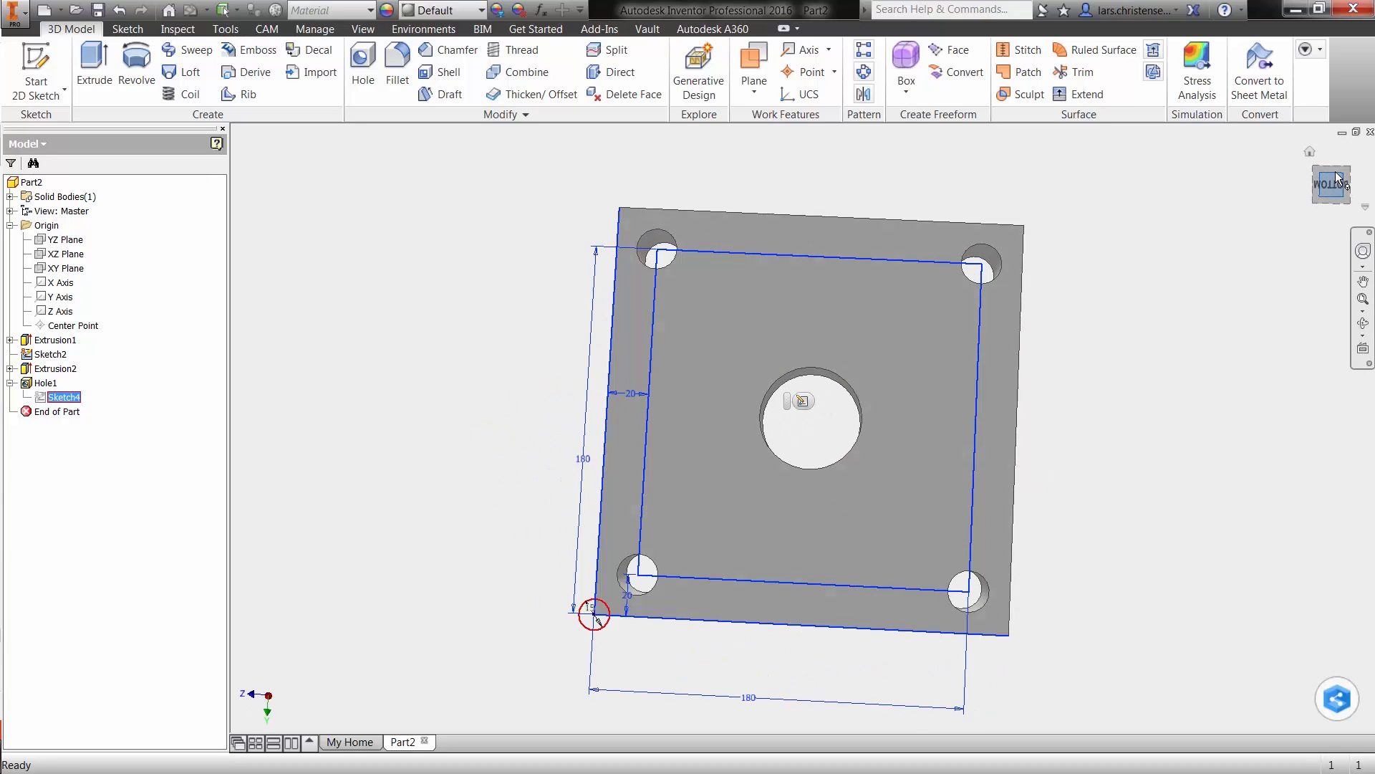
left_click(1329, 184)
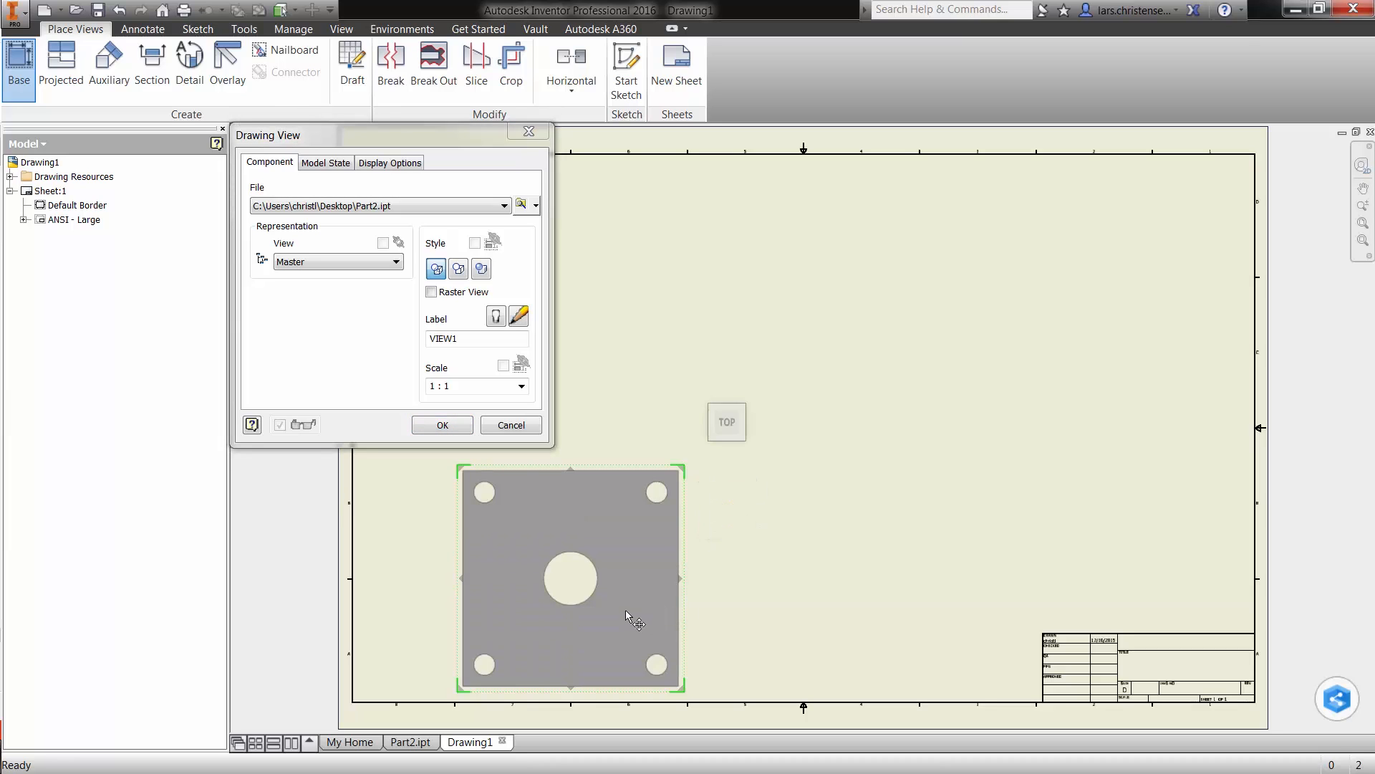
Place the plate's base view with All Model Dimensions enabled in Display Options
left_click(390, 163)
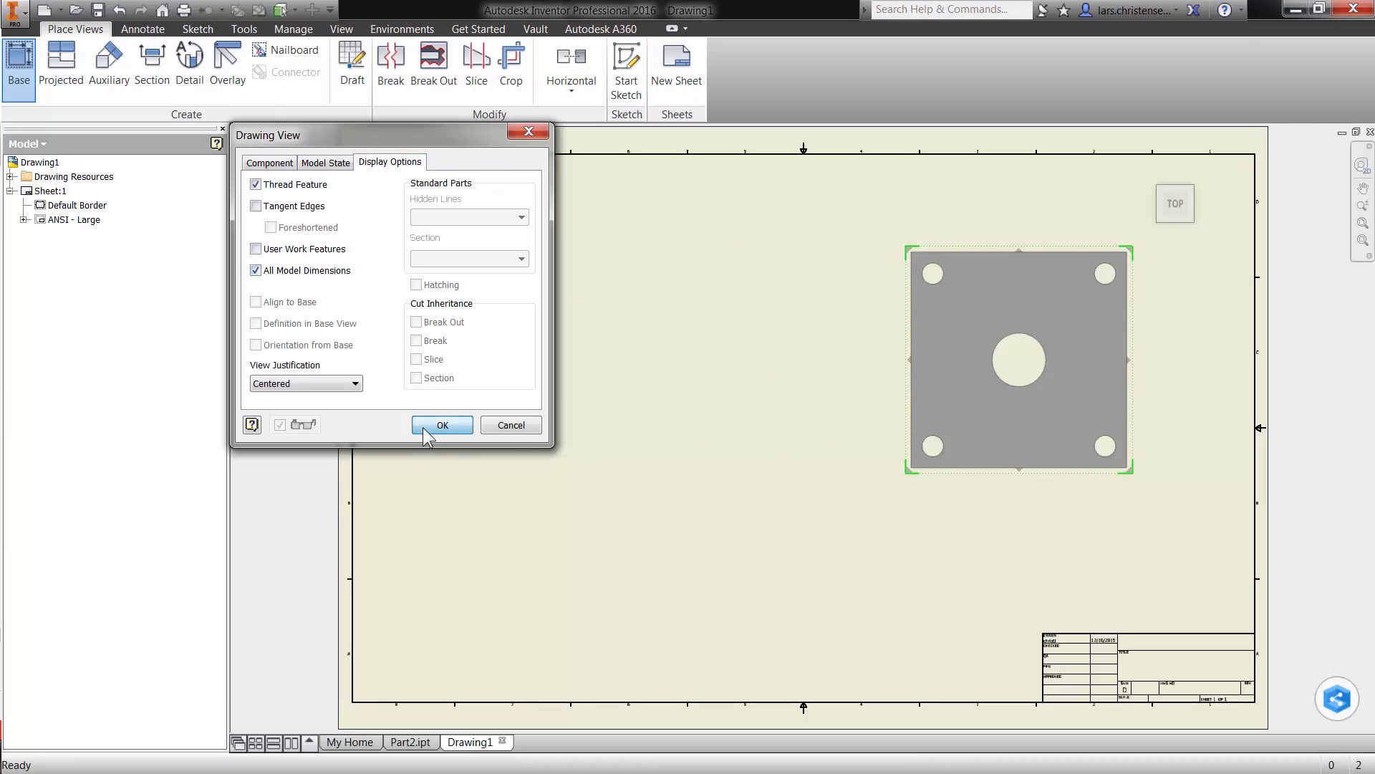
left_click(442, 426)
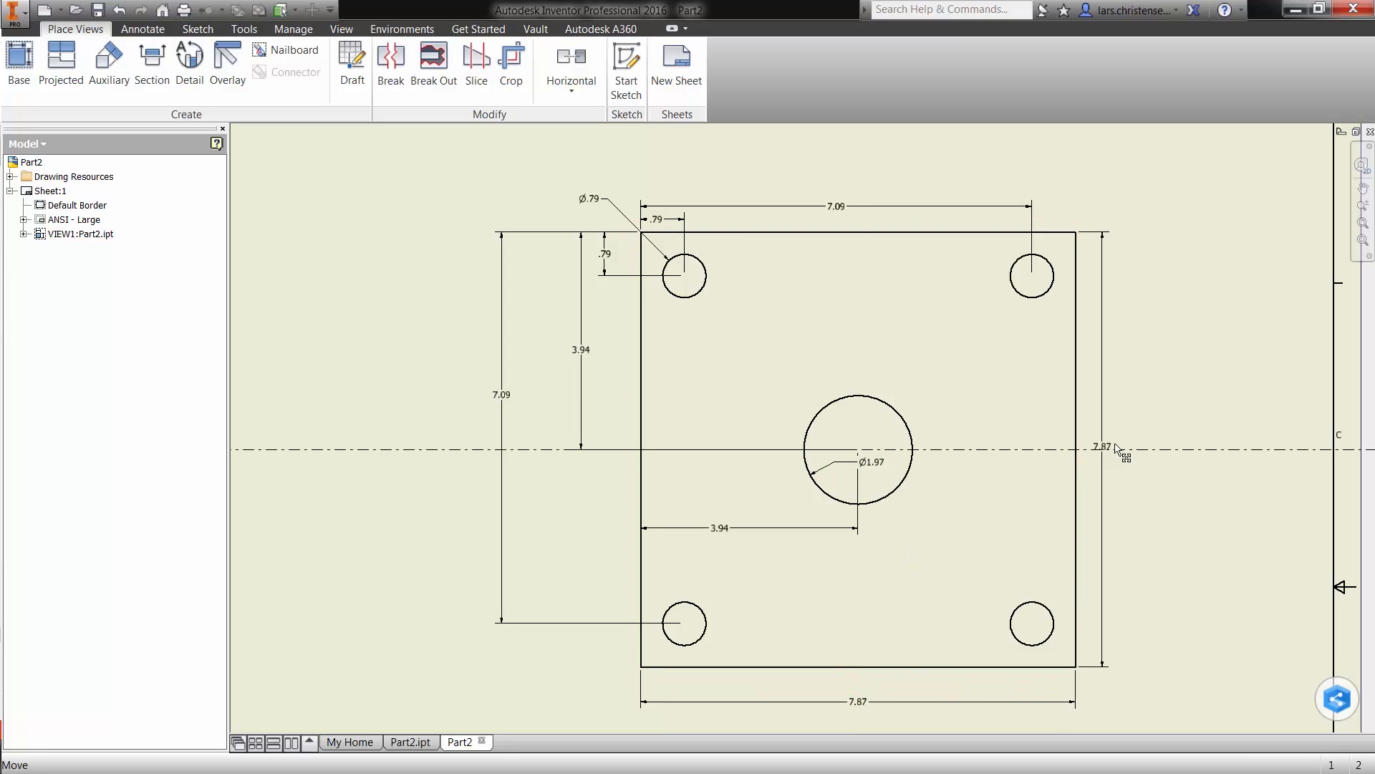
Move the 7.87 overall height dimension beside the plate's right edge
left_click(1108, 449)
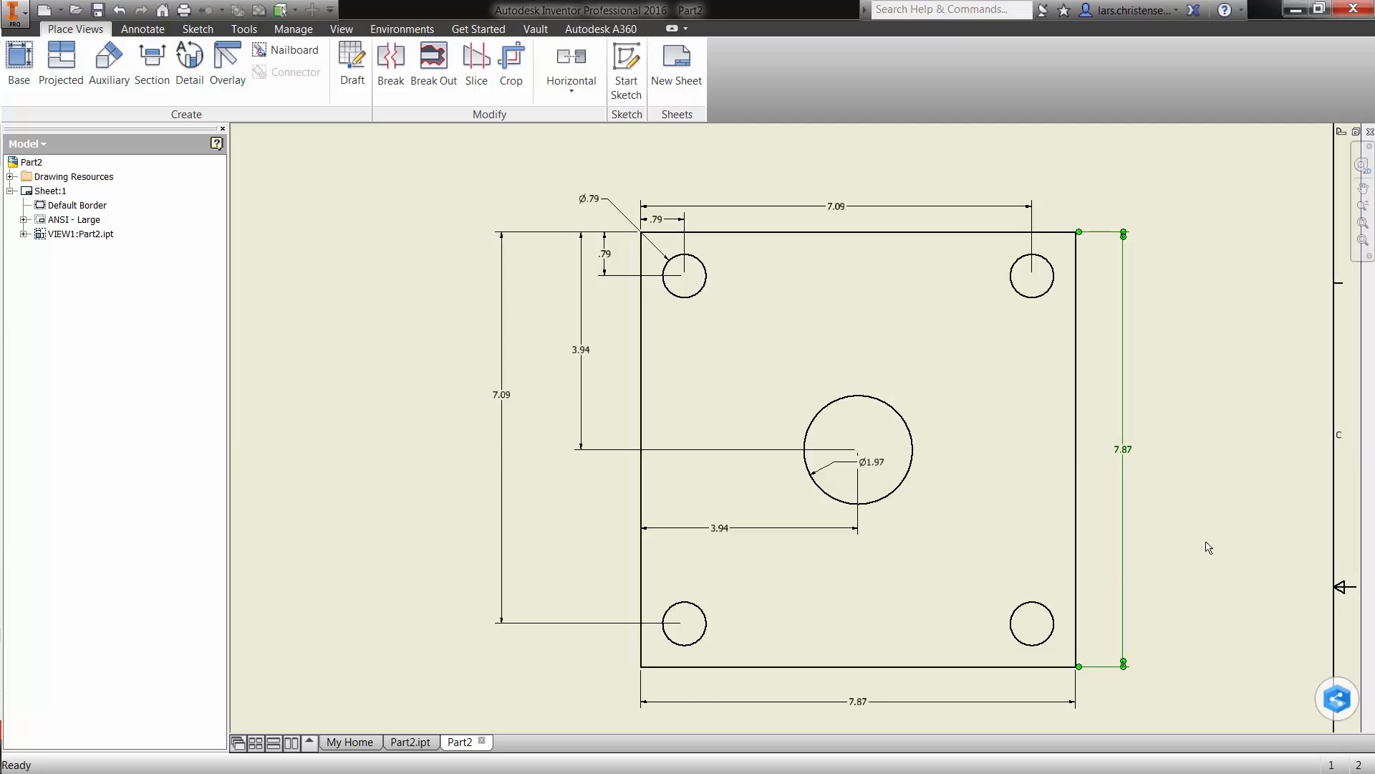